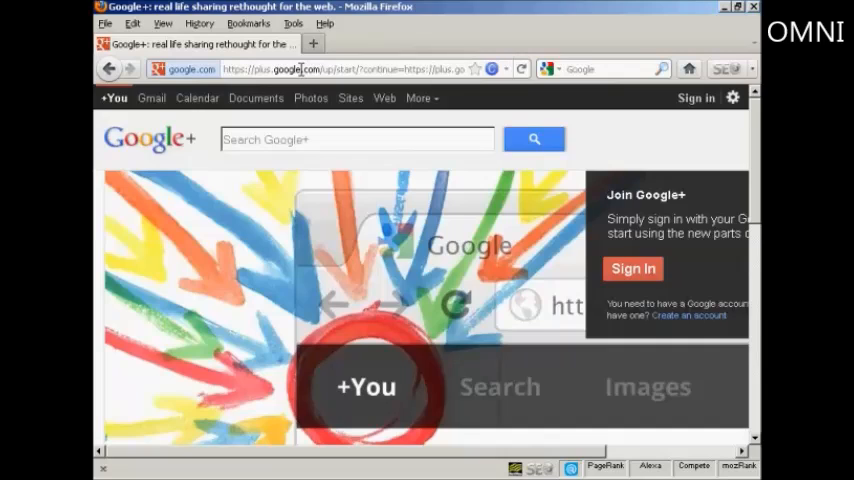
pyautogui.moveTo(356, 86)
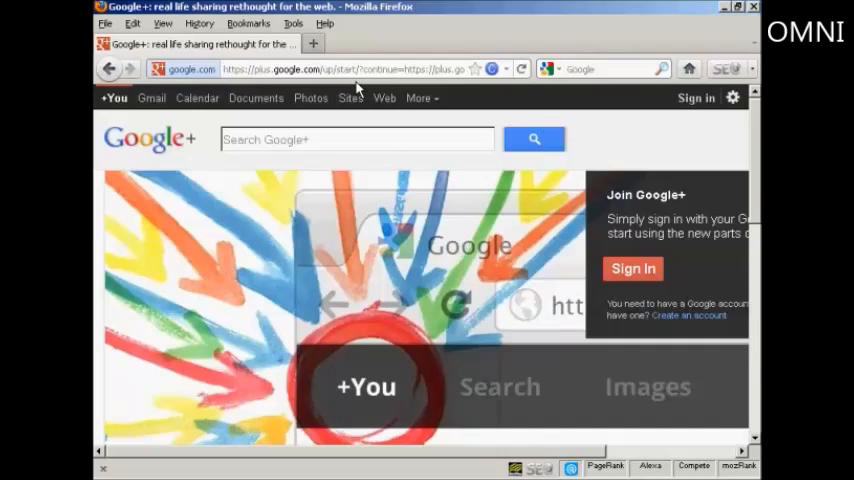
pyautogui.moveTo(620, 164)
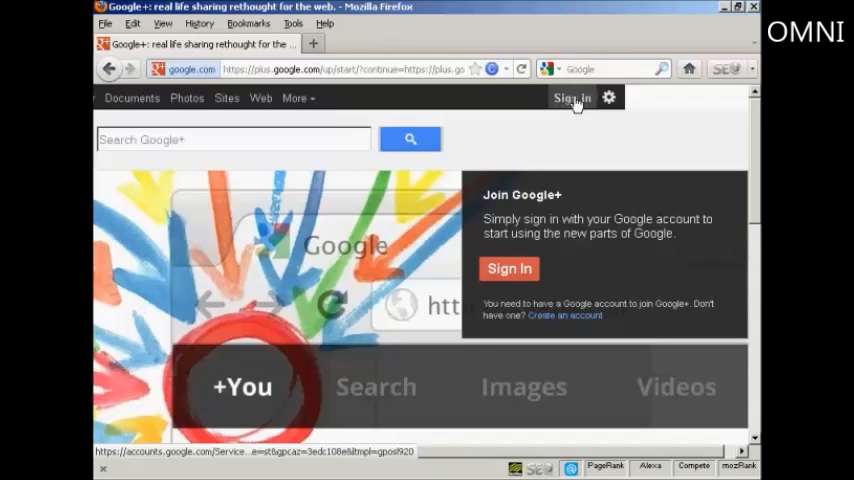
# Sign in to the Google account with the email and password to reach the Stream home page
pyautogui.click(508, 268)
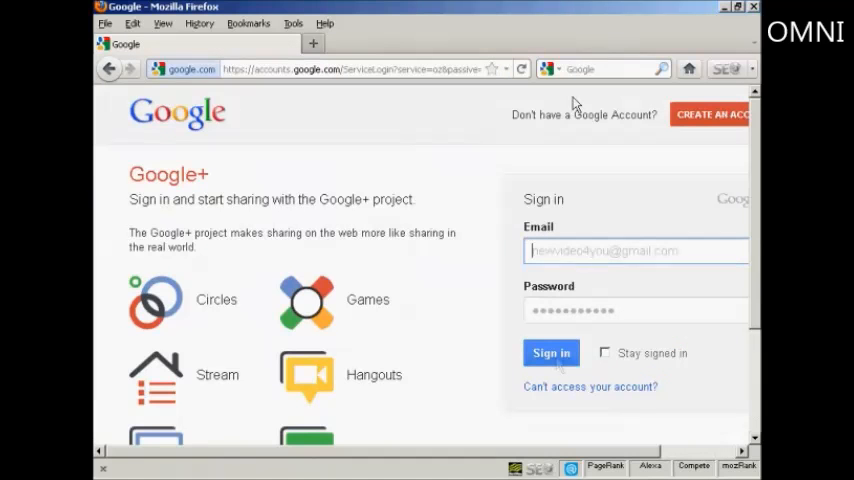
pyautogui.click(552, 352)
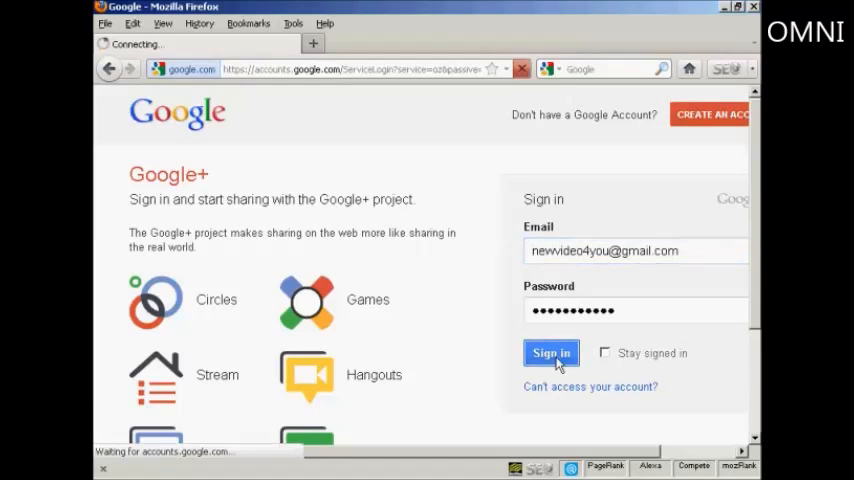
pyautogui.click(552, 352)
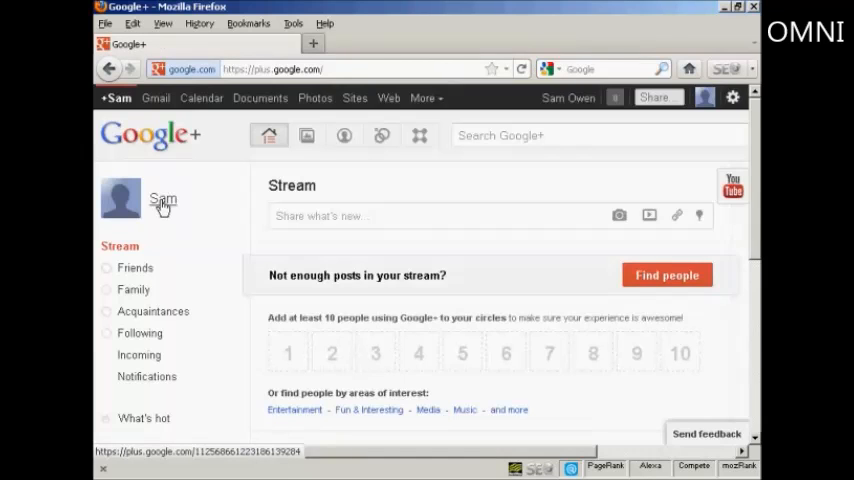
pyautogui.click(162, 200)
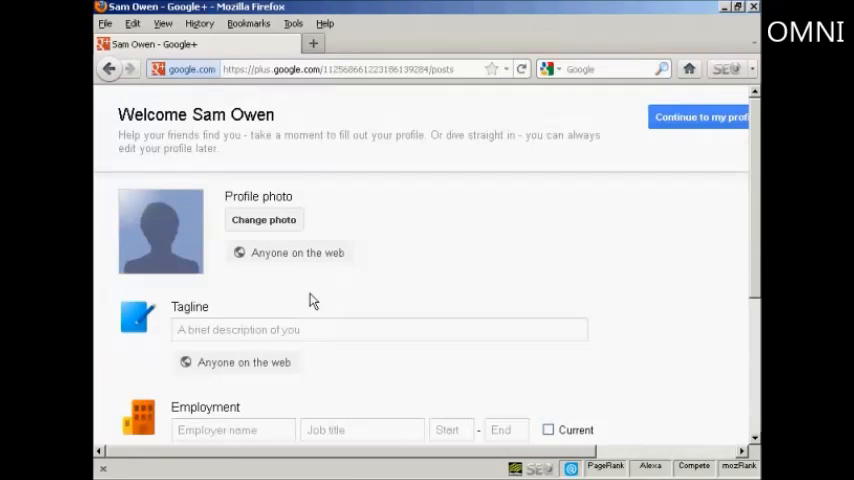
pyautogui.moveTo(756, 166)
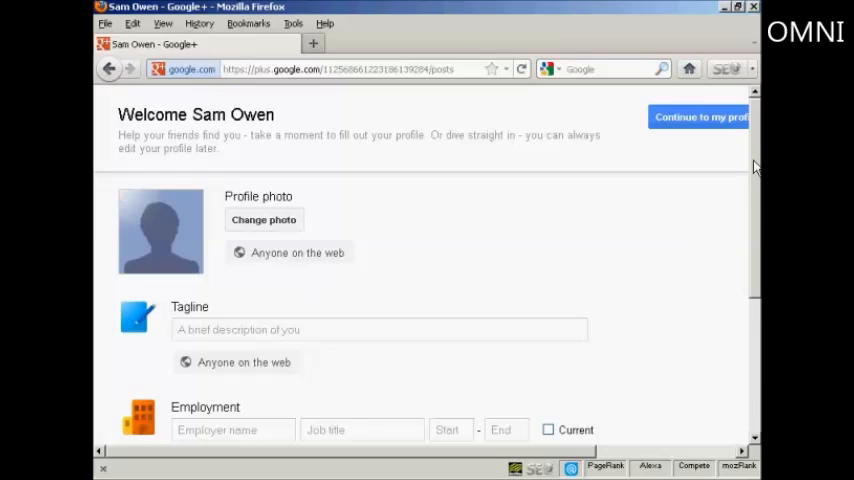
pyautogui.moveTo(756, 178)
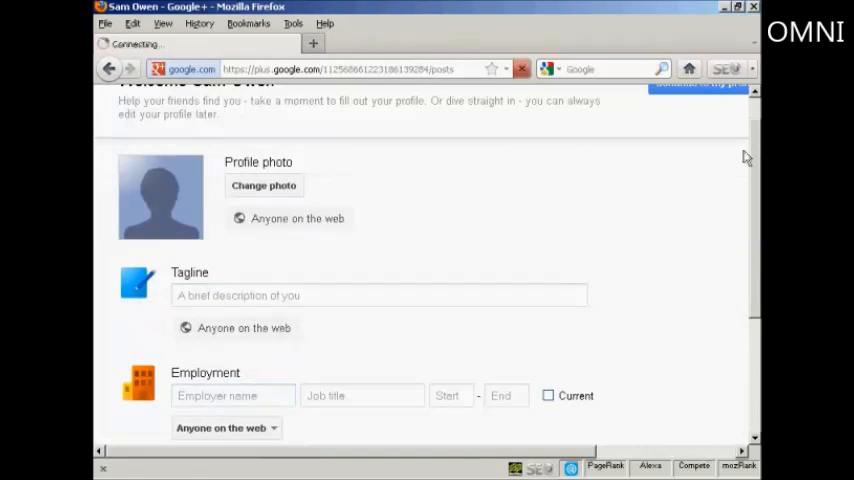
pyautogui.scroll(-3)
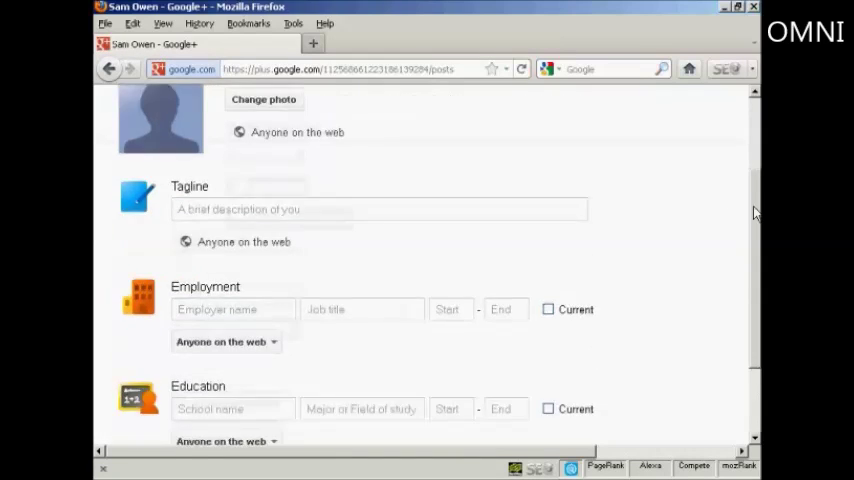
pyautogui.scroll(-3)
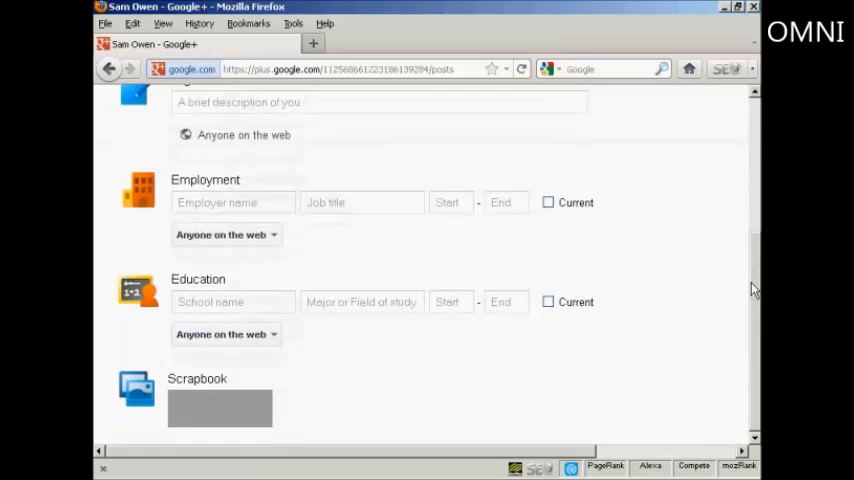
pyautogui.scroll(3)
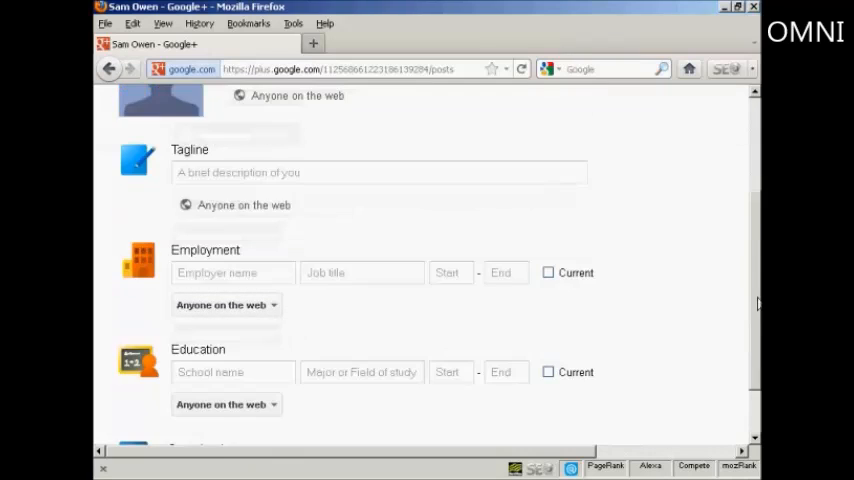
pyautogui.scroll(3)
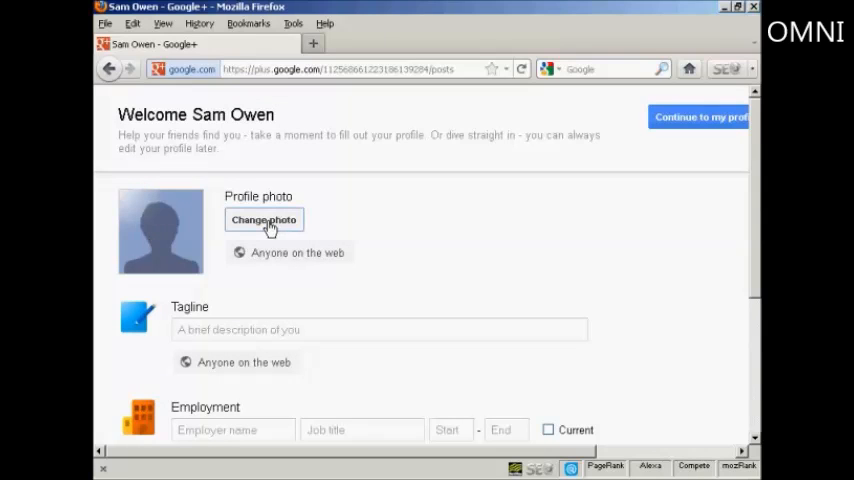
# Start changing the blank profile photo and settle on the Upload option
pyautogui.click(264, 220)
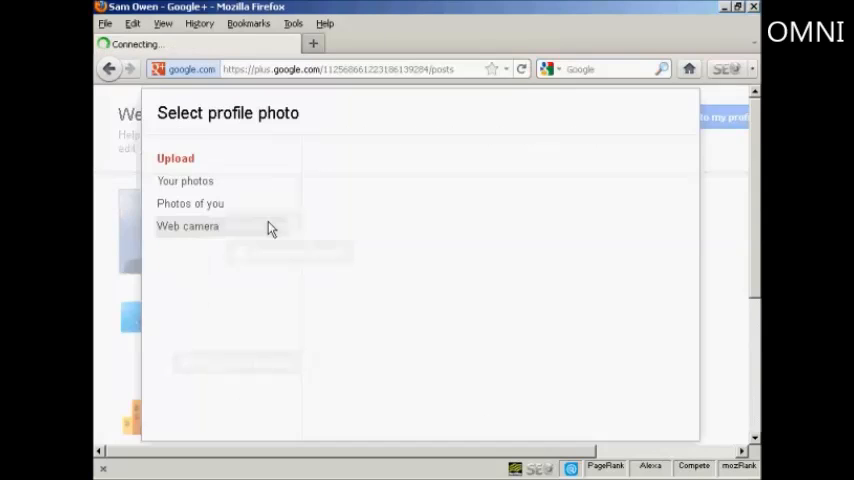
pyautogui.click(176, 158)
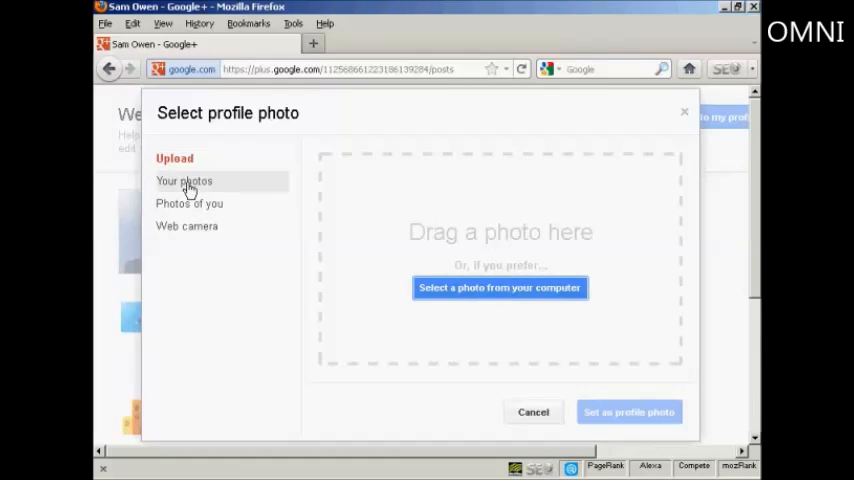
pyautogui.moveTo(186, 226)
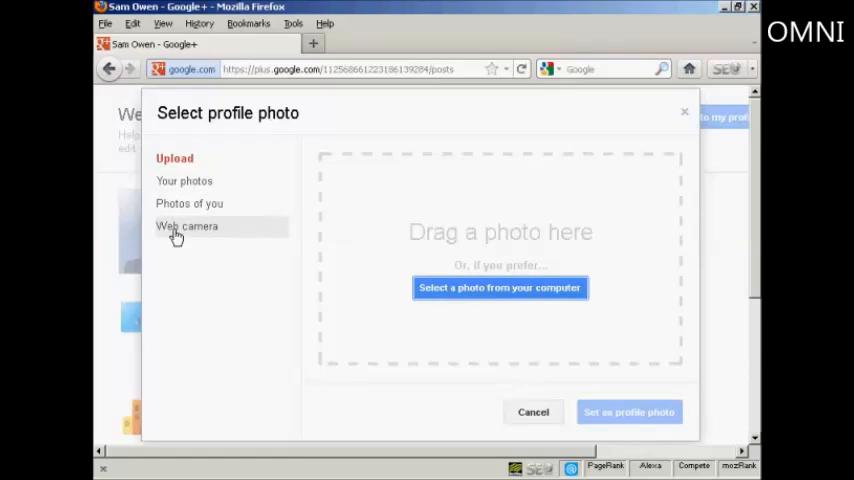
pyautogui.moveTo(212, 252)
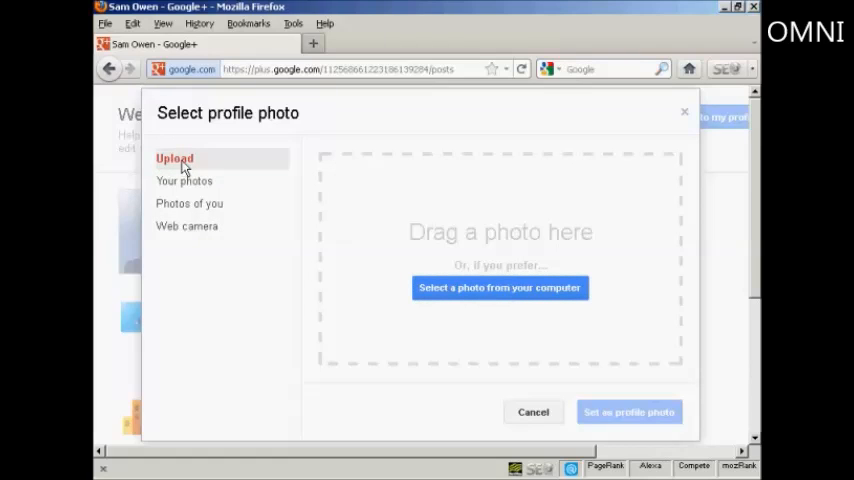
pyautogui.moveTo(500, 288)
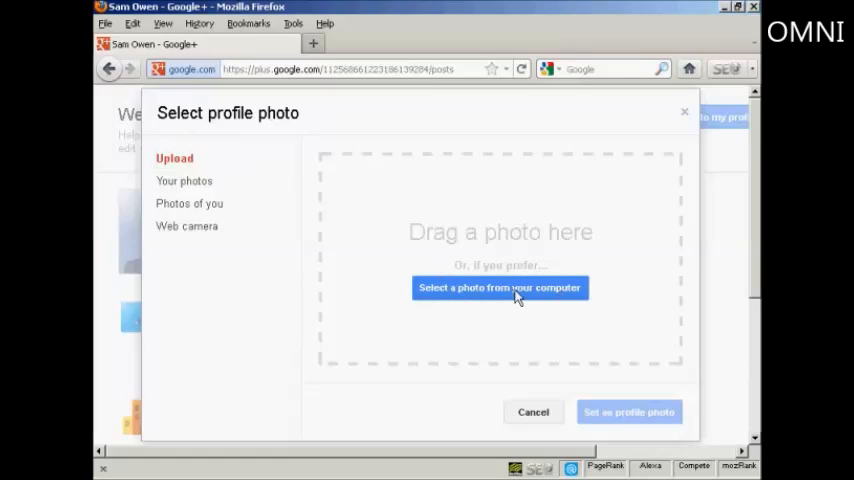
# Upload sam01.jpg from the Websites folder as the profile photo candidate
pyautogui.click(500, 288)
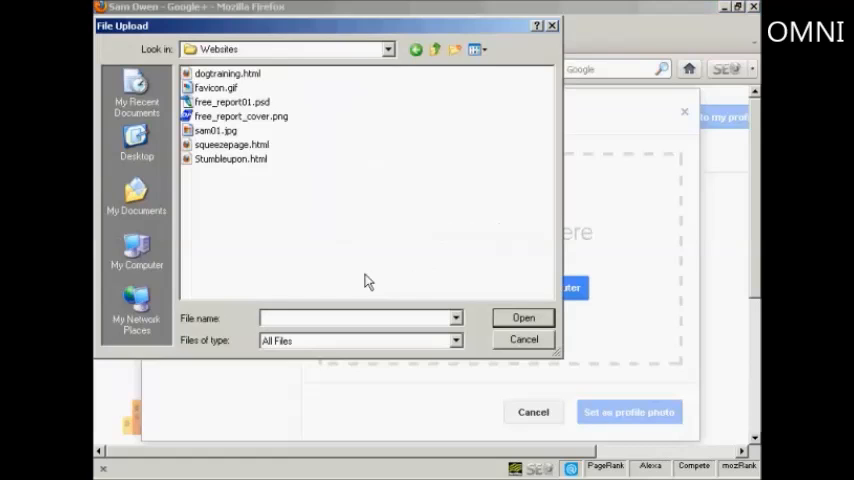
pyautogui.click(216, 130)
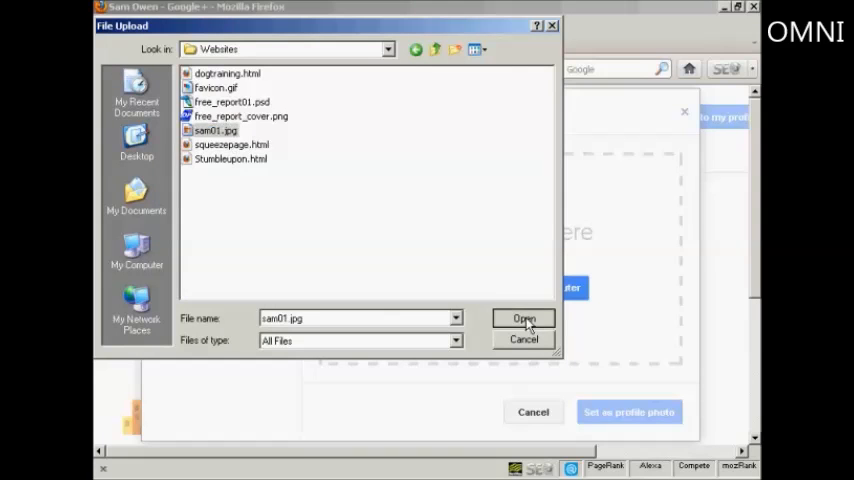
pyautogui.click(524, 318)
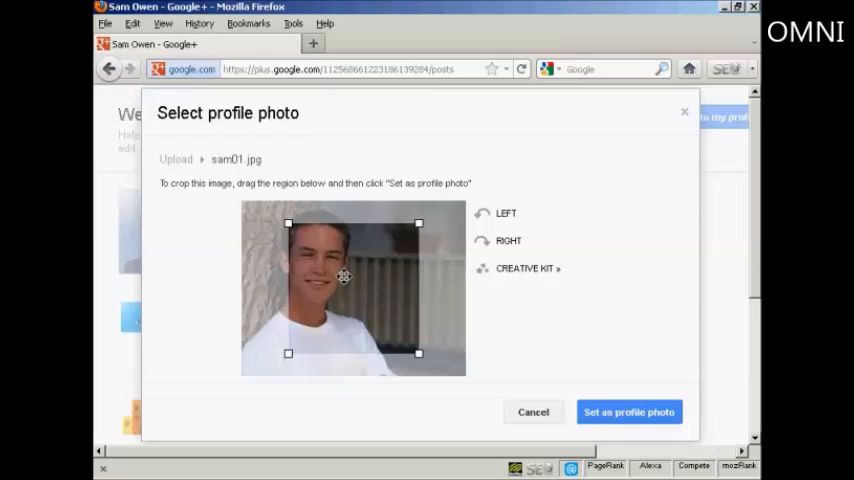
pyautogui.moveTo(344, 276); pyautogui.dragTo(312, 272)
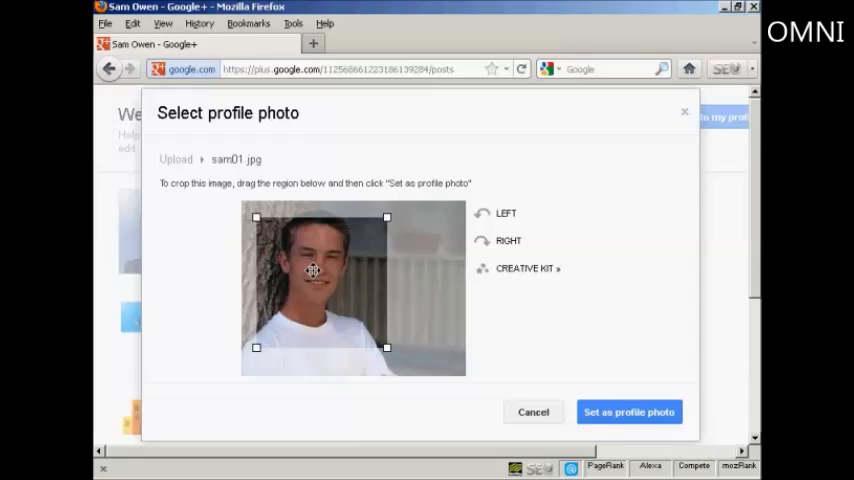
pyautogui.moveTo(312, 272); pyautogui.dragTo(312, 256)
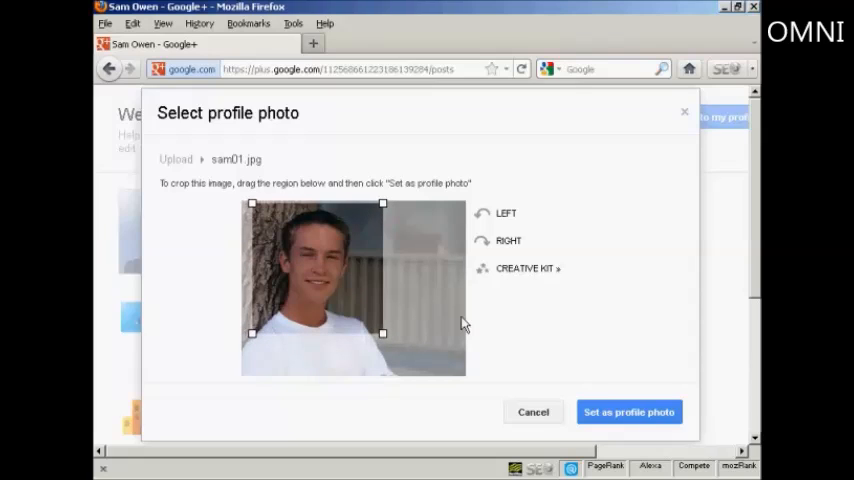
pyautogui.moveTo(628, 412)
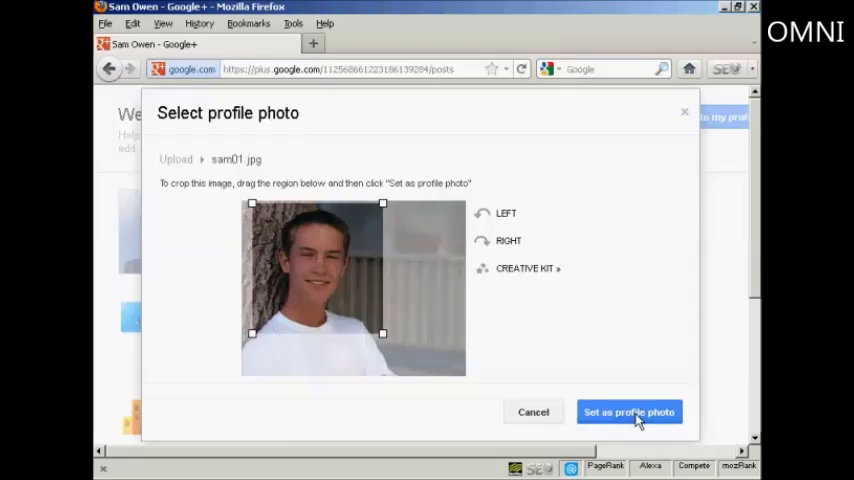
pyautogui.click(628, 412)
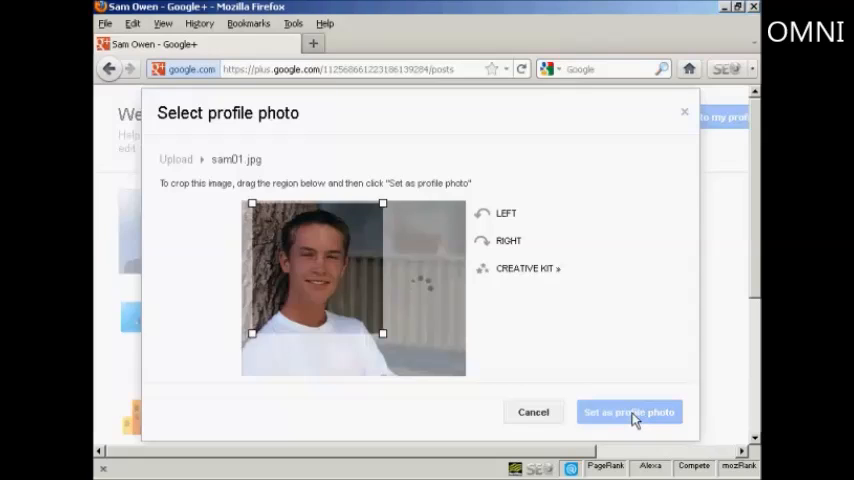
pyautogui.click(628, 412)
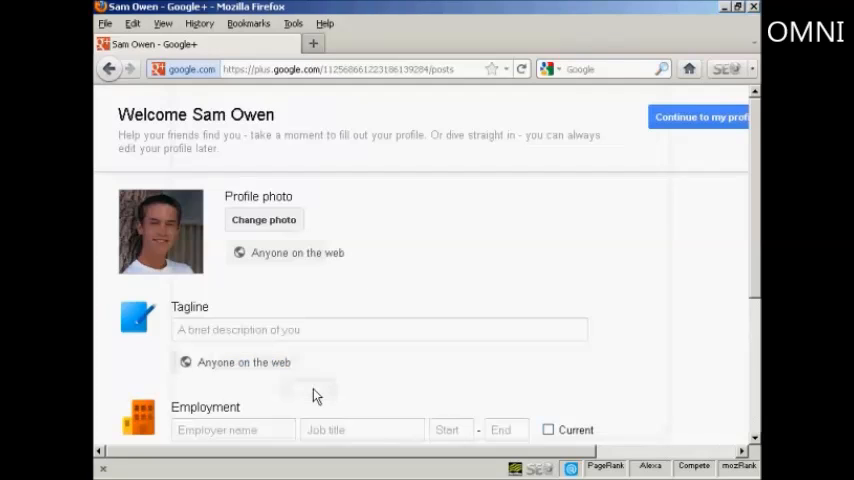
pyautogui.moveTo(280, 260)
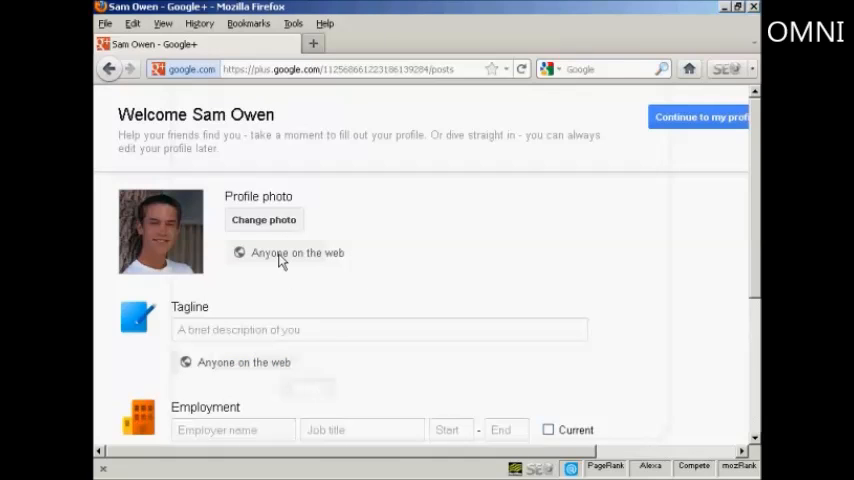
pyautogui.moveTo(330, 258)
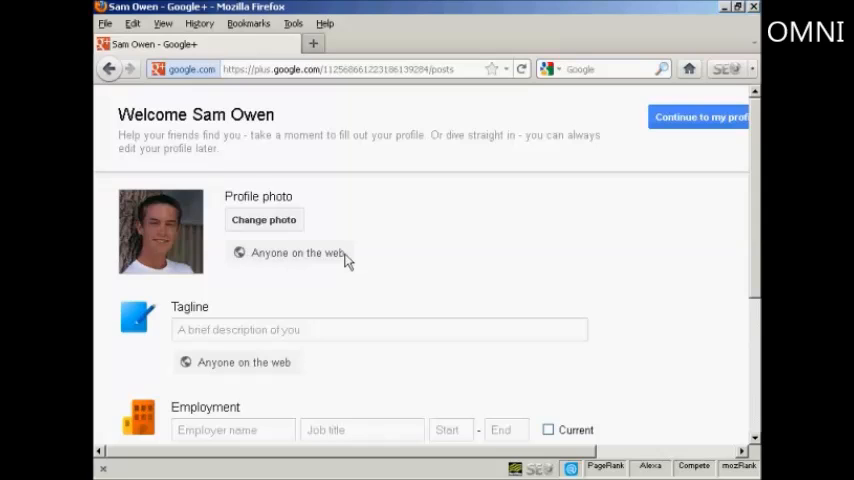
pyautogui.moveTo(390, 262)
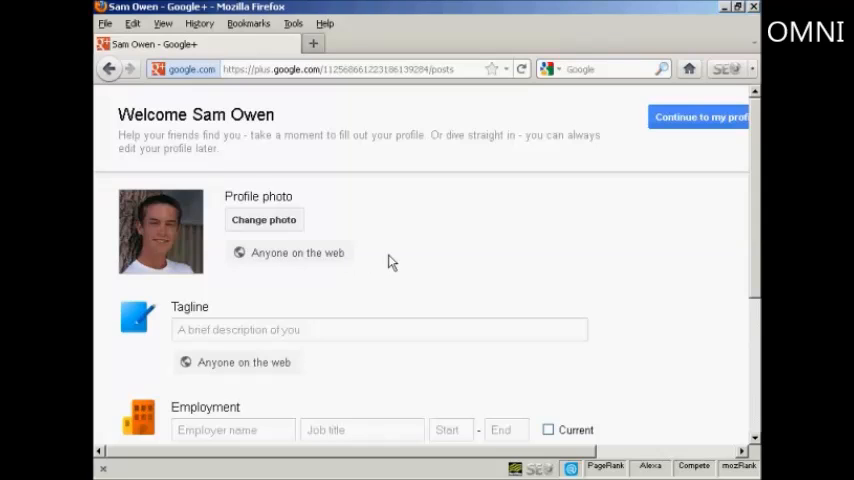
pyautogui.moveTo(752, 236)
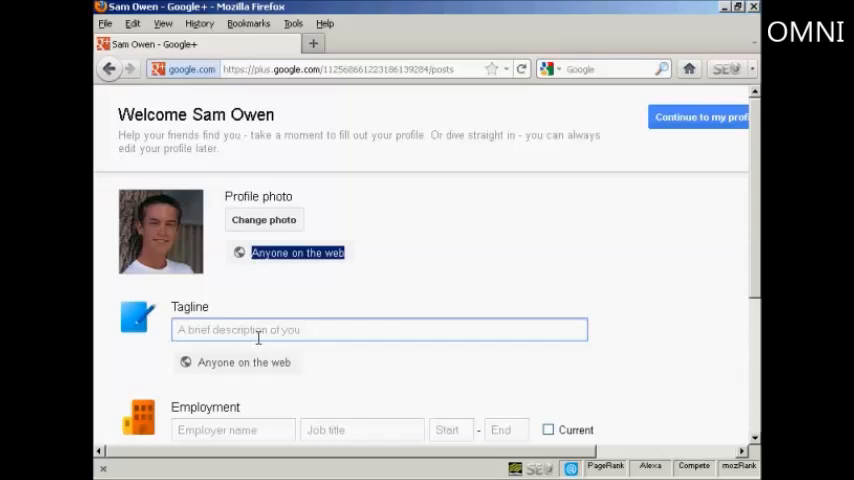
# Enter the tagline 'Sam Owen from the UK' in the Tagline field
pyautogui.click(378, 328)
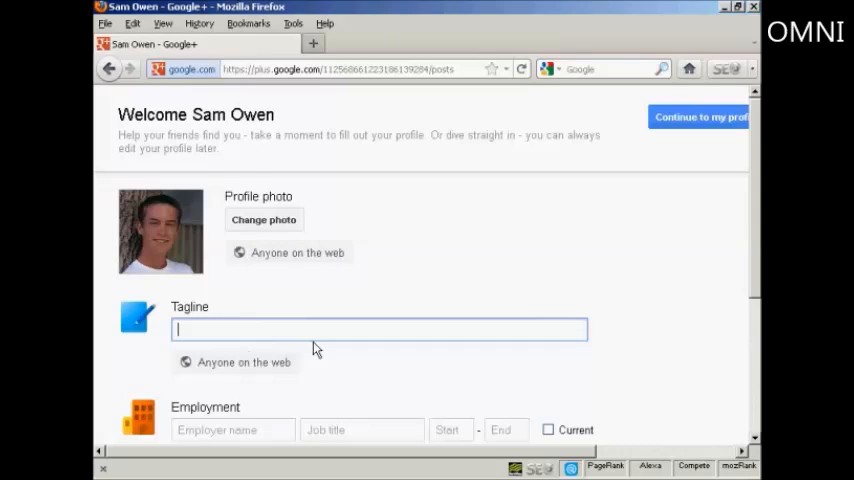
pyautogui.write('Sam Owen from the UK')
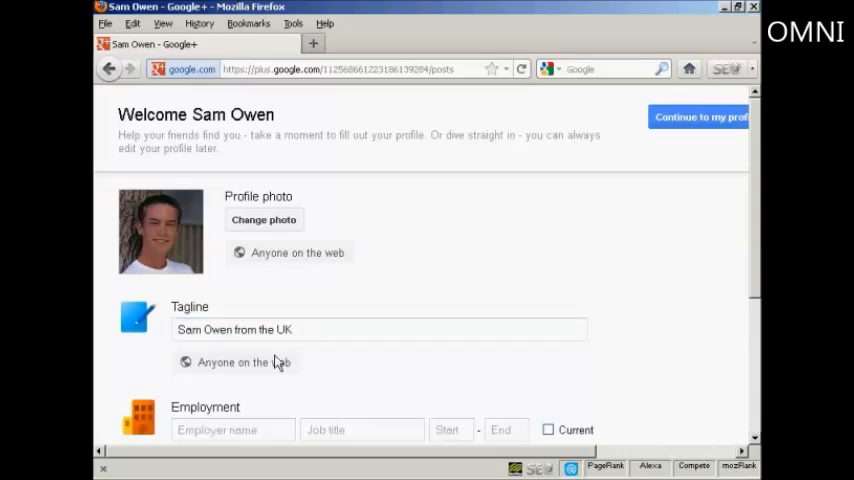
pyautogui.moveTo(752, 192)
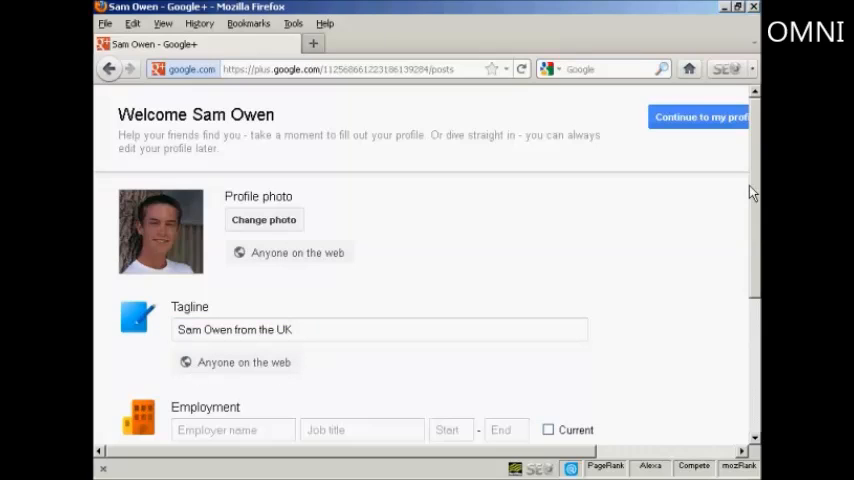
# Review the Employment and Education sections without filling them in
pyautogui.scroll(-3)
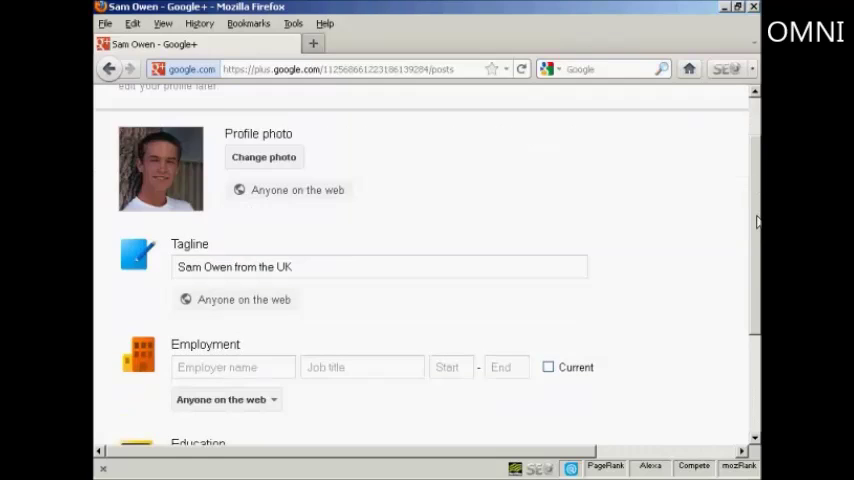
pyautogui.scroll(-3)
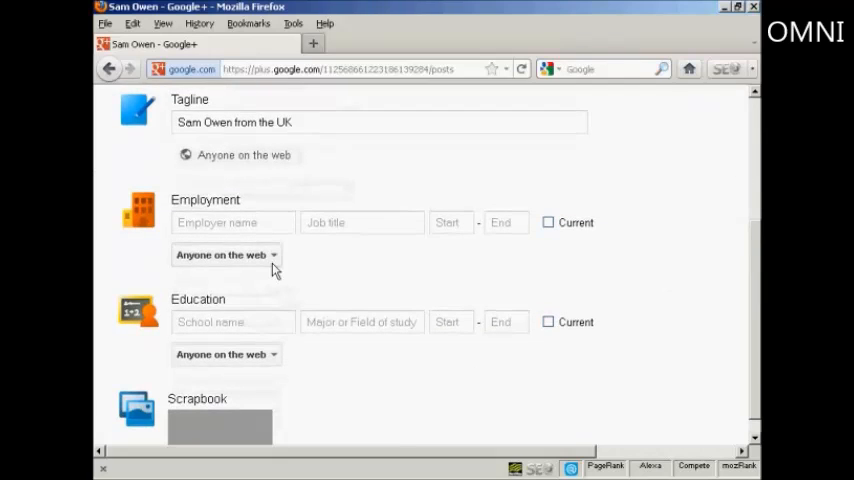
pyautogui.click(234, 222)
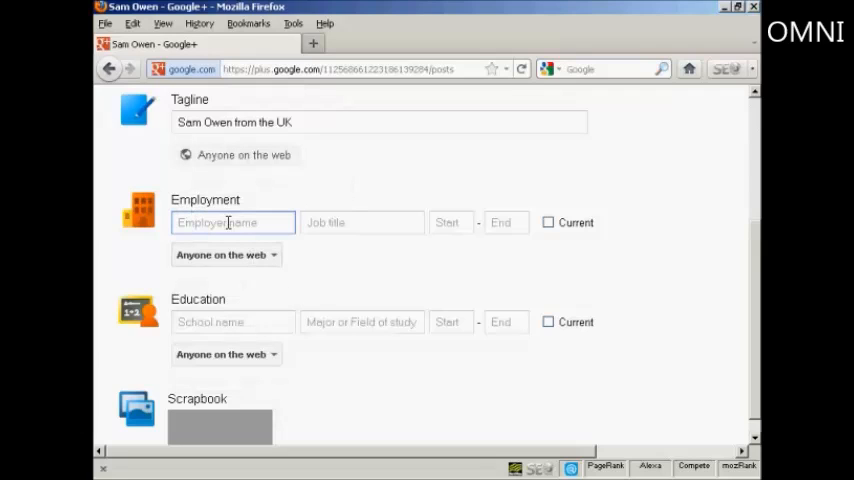
pyautogui.moveTo(204, 316)
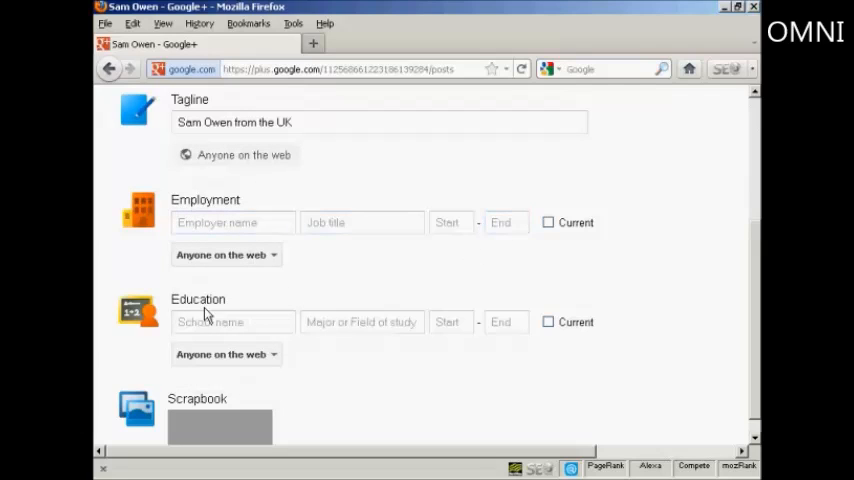
pyautogui.moveTo(716, 308)
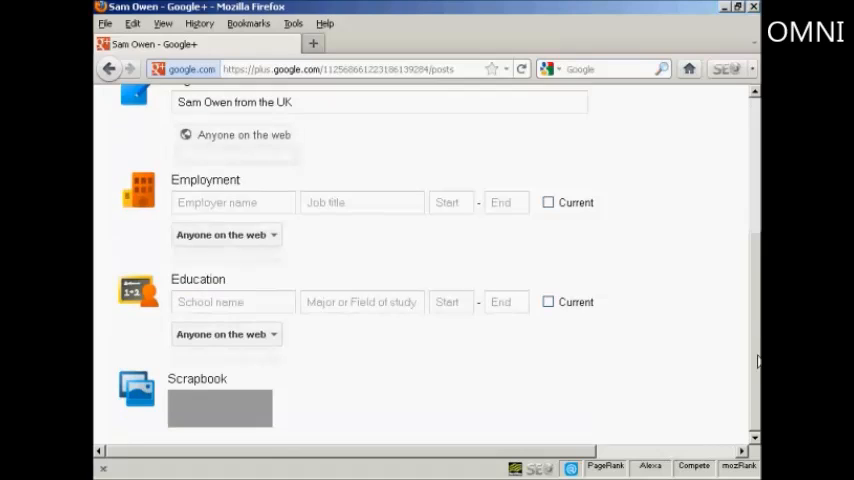
pyautogui.scroll(3)
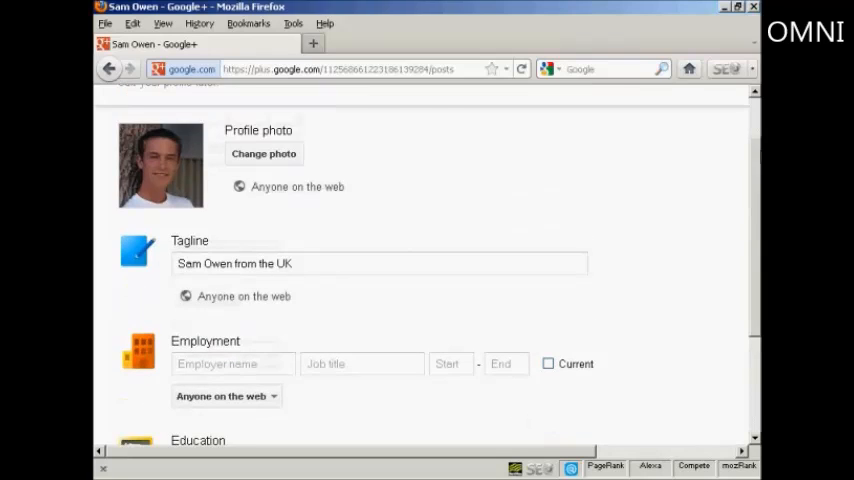
pyautogui.scroll(3)
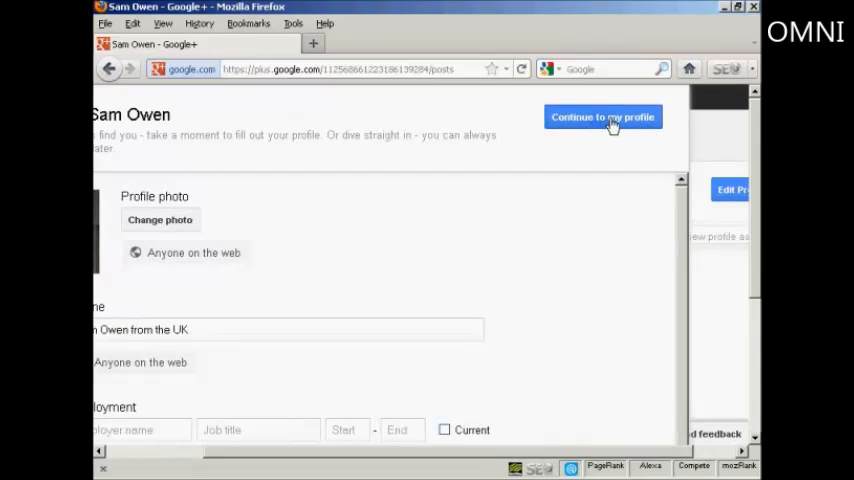
# Save the profile setup with 'Continue to my profile' and view the About page
pyautogui.click(602, 116)
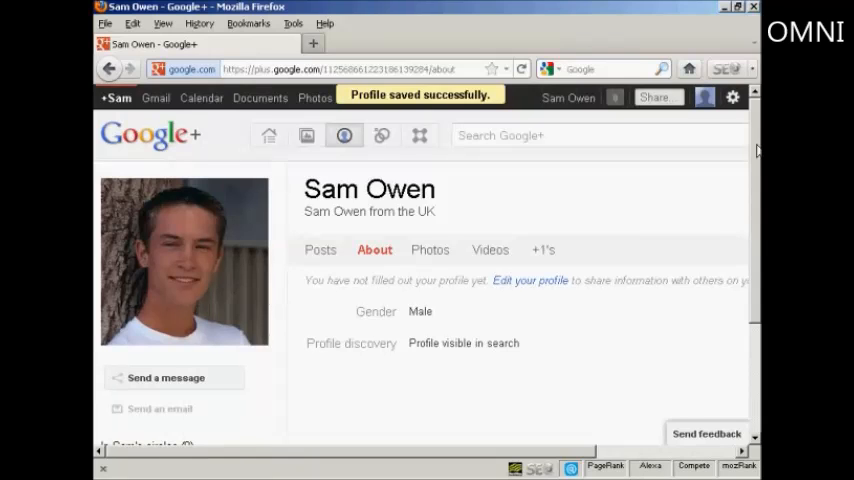
pyautogui.scroll(-3)
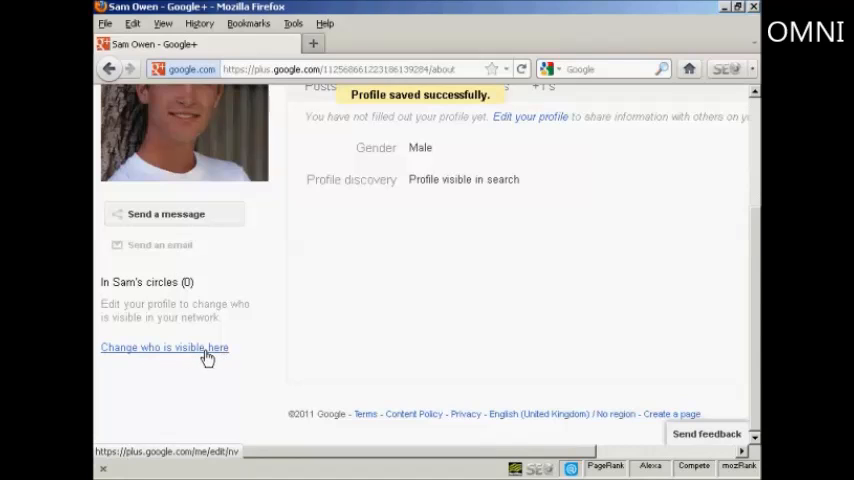
# Limit who can see the profile's circles to 'Your circles' and save the setting
pyautogui.click(164, 348)
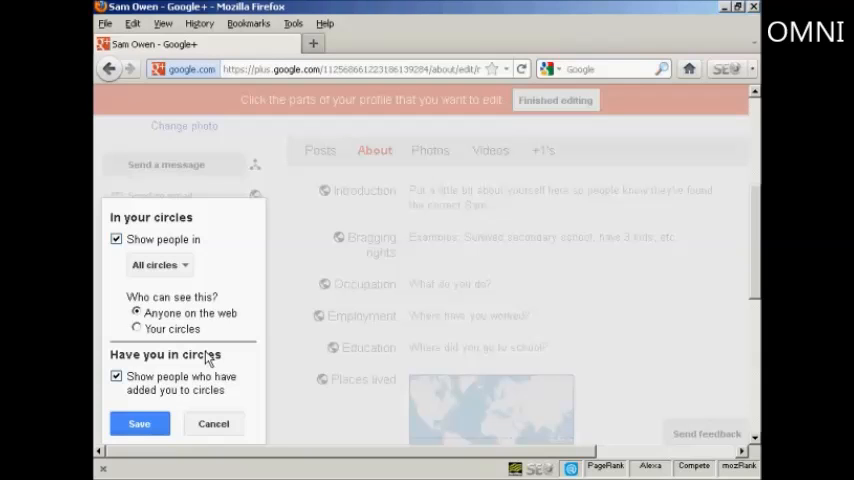
pyautogui.click(158, 264)
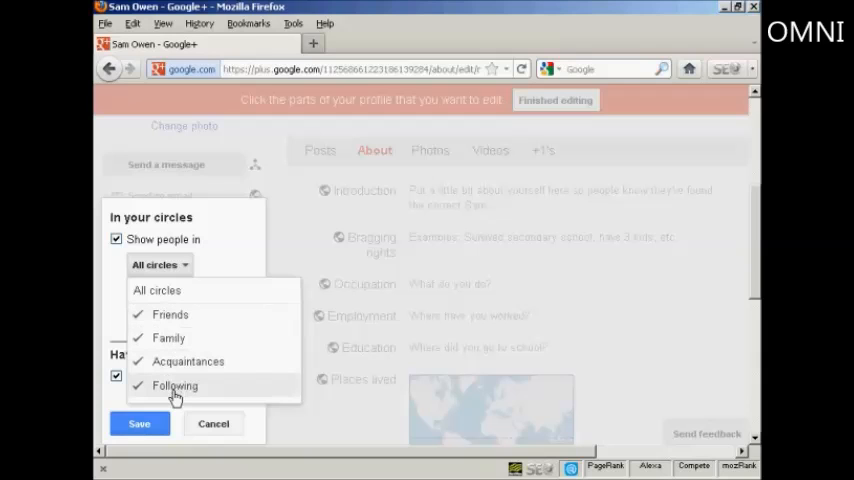
pyautogui.moveTo(234, 232)
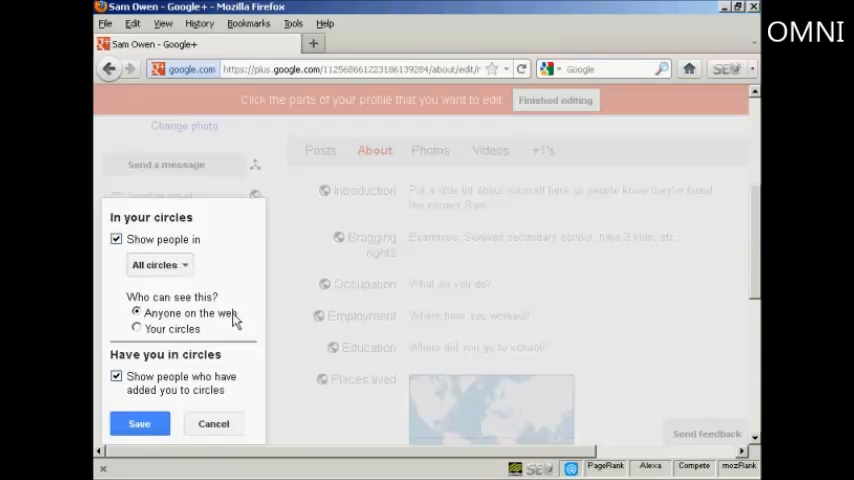
pyautogui.moveTo(150, 330)
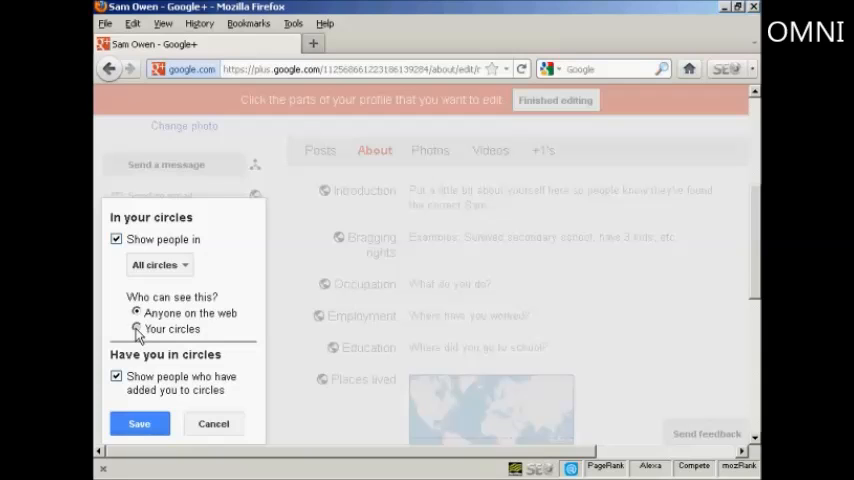
pyautogui.click(136, 328)
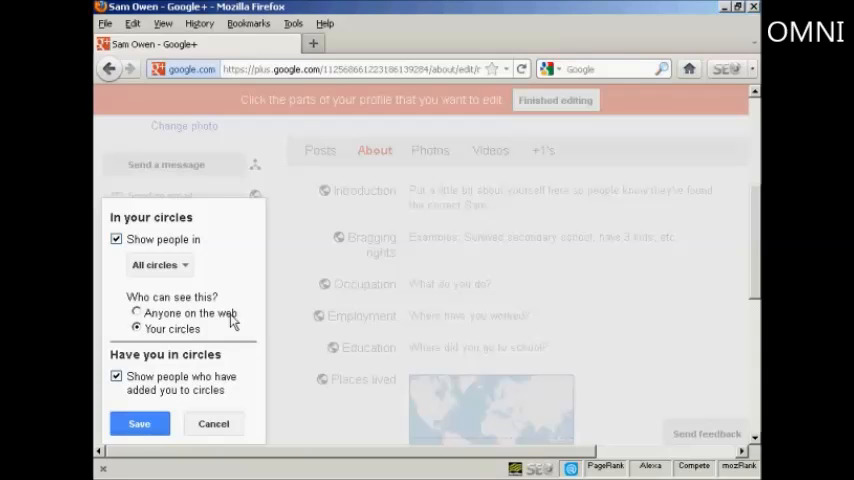
pyautogui.scroll(-3)
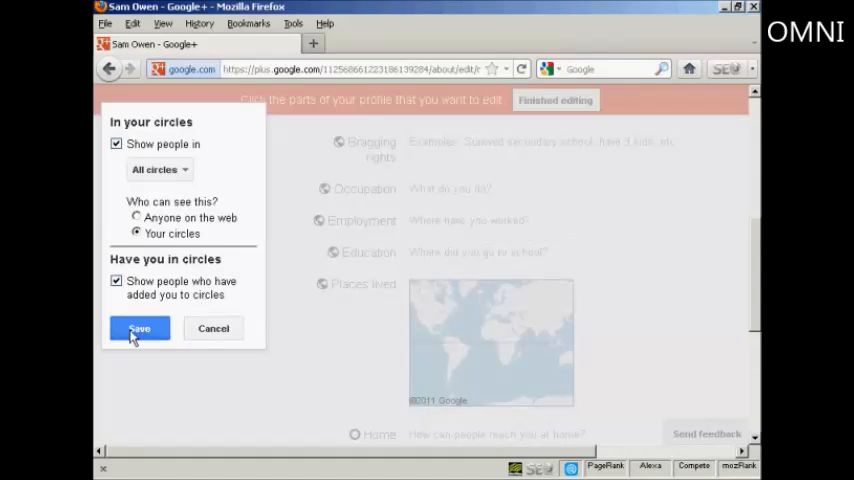
pyautogui.click(140, 328)
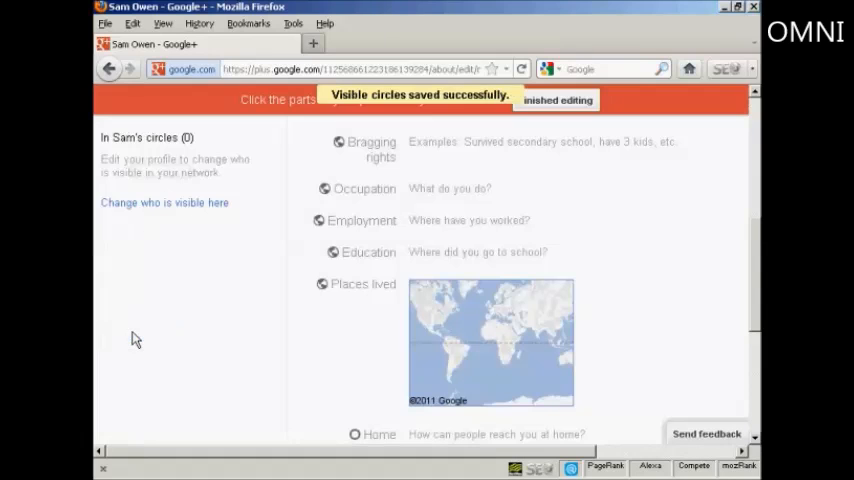
pyautogui.moveTo(756, 244)
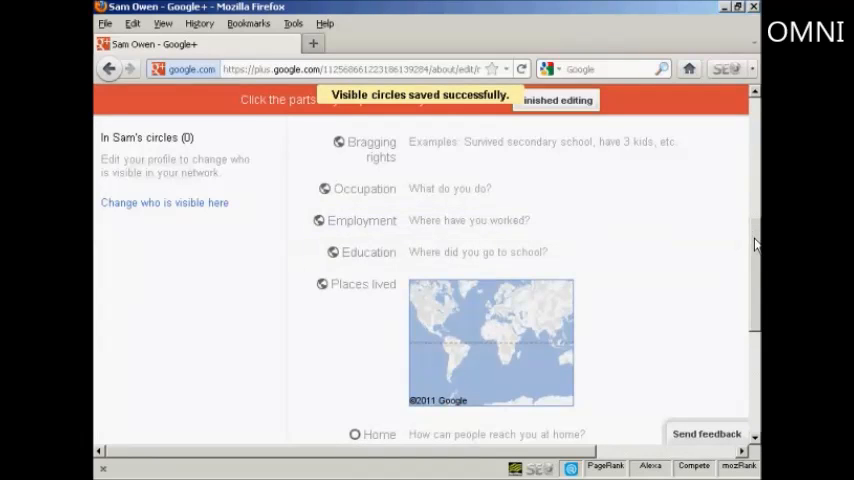
pyautogui.scroll(3)
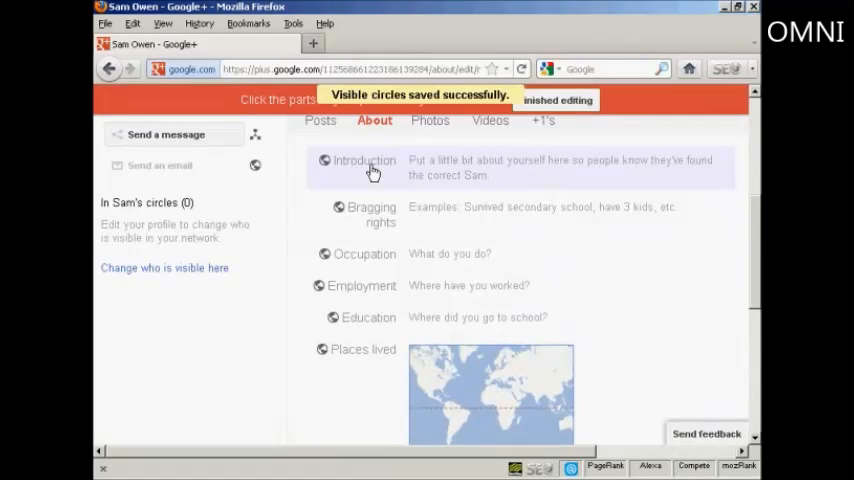
pyautogui.moveTo(368, 192)
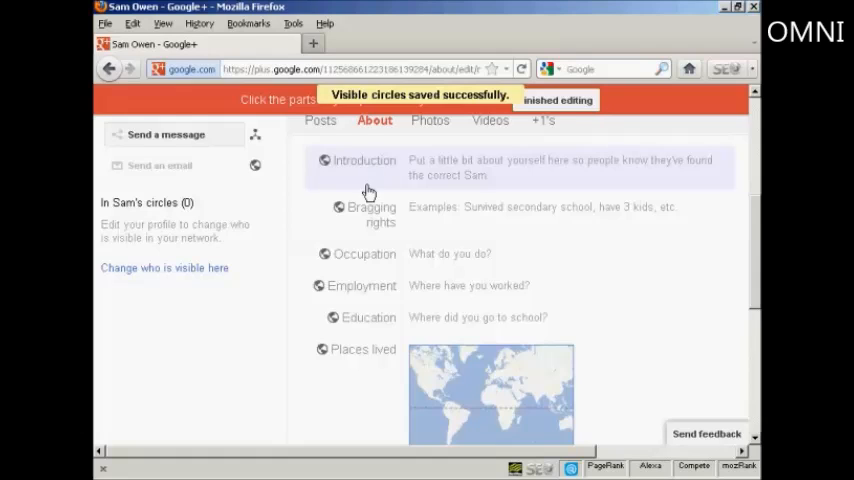
pyautogui.moveTo(370, 256)
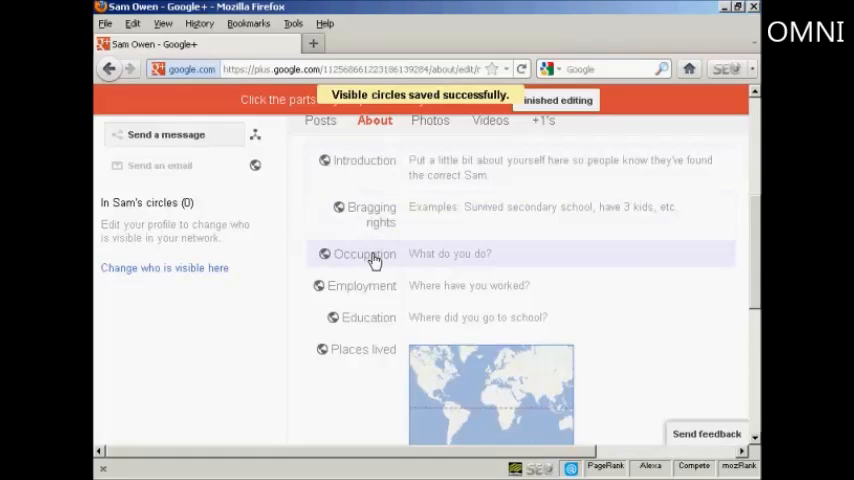
pyautogui.moveTo(364, 360)
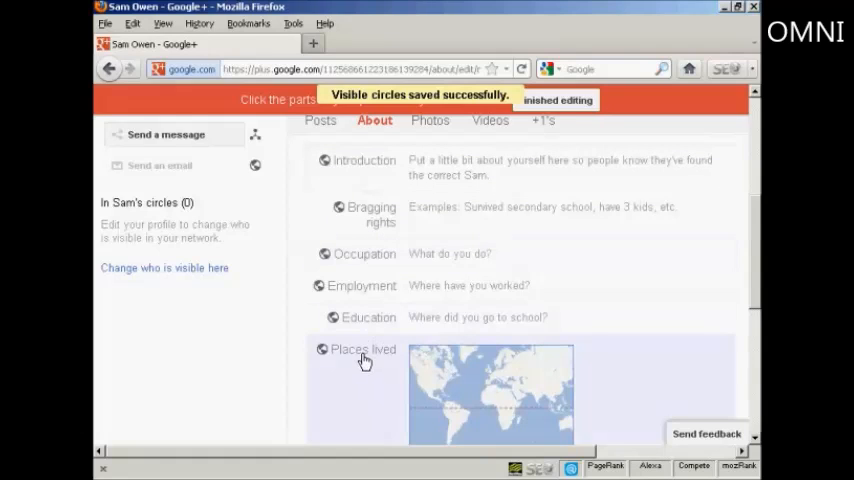
pyautogui.scroll(-3)
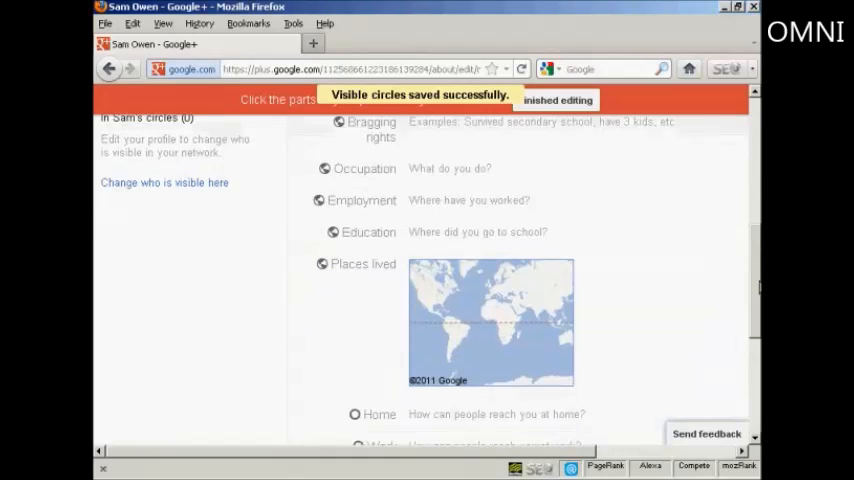
pyautogui.scroll(-3)
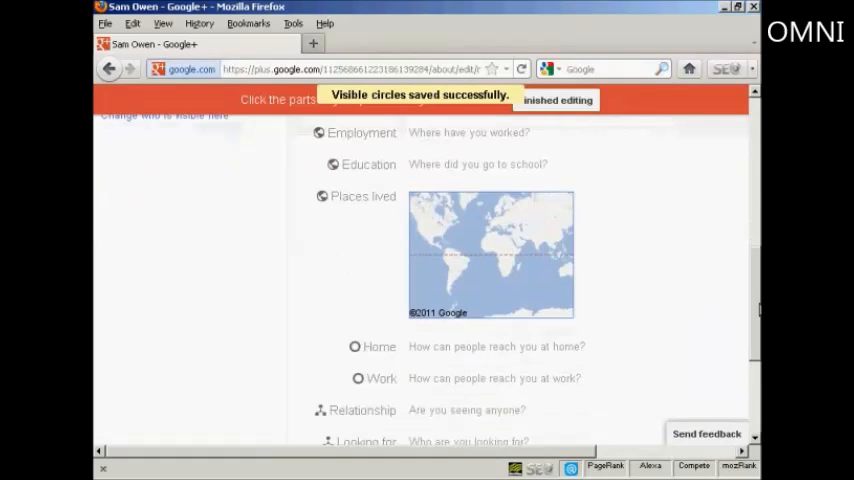
pyautogui.scroll(-3)
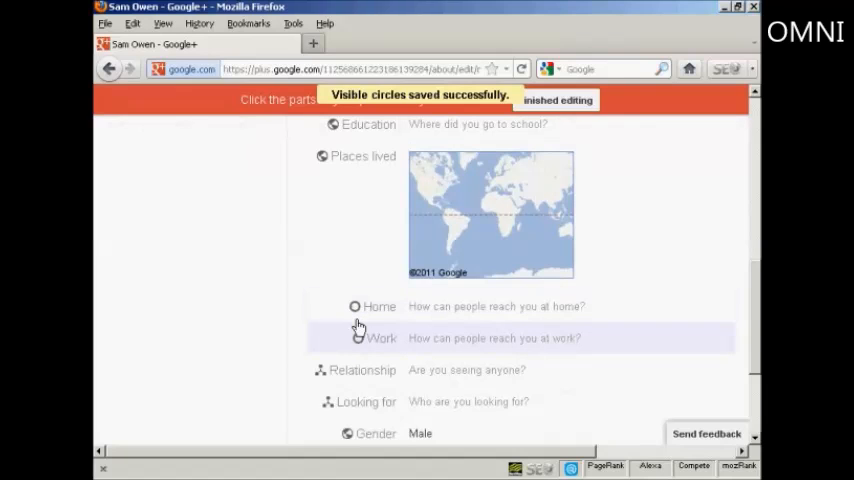
pyautogui.moveTo(360, 378)
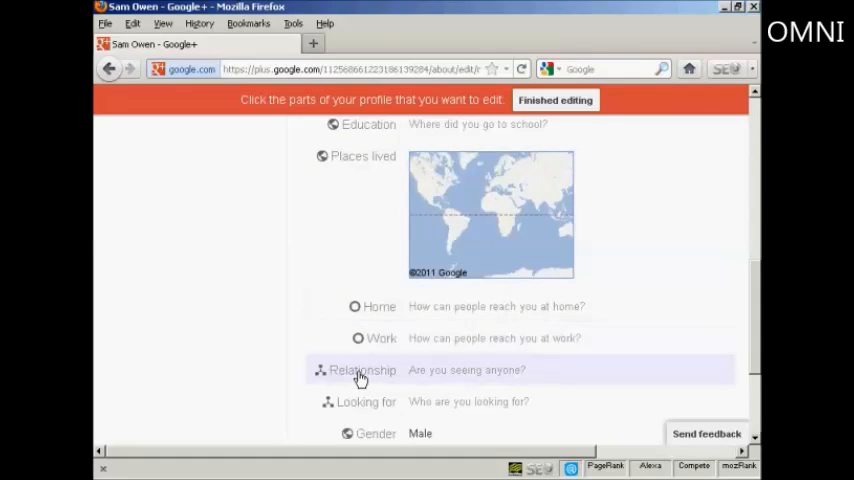
pyautogui.moveTo(366, 408)
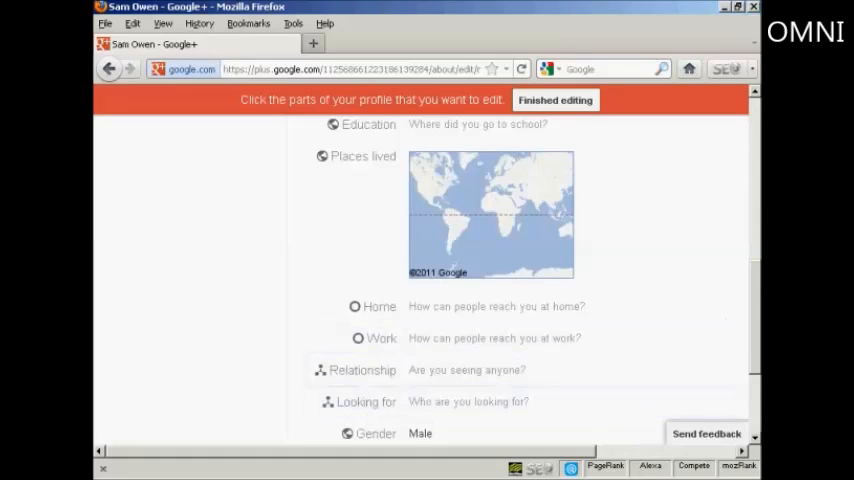
pyautogui.click(366, 400)
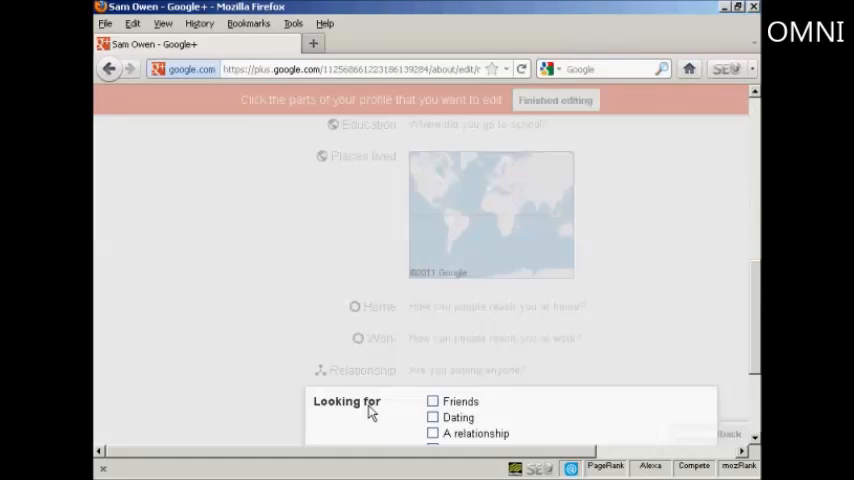
pyautogui.scroll(-3)
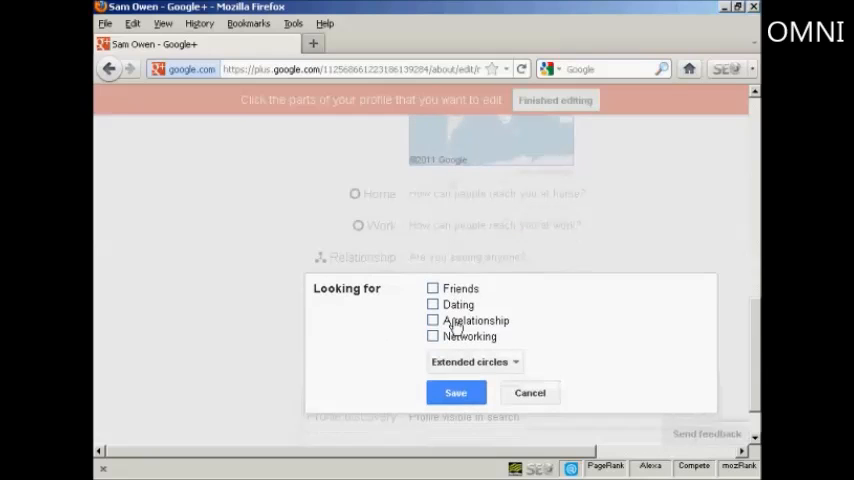
pyautogui.moveTo(530, 356)
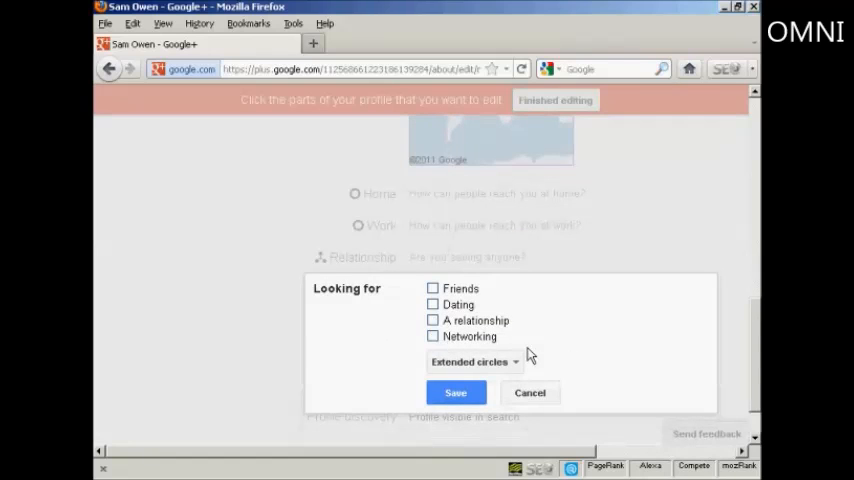
pyautogui.moveTo(512, 312)
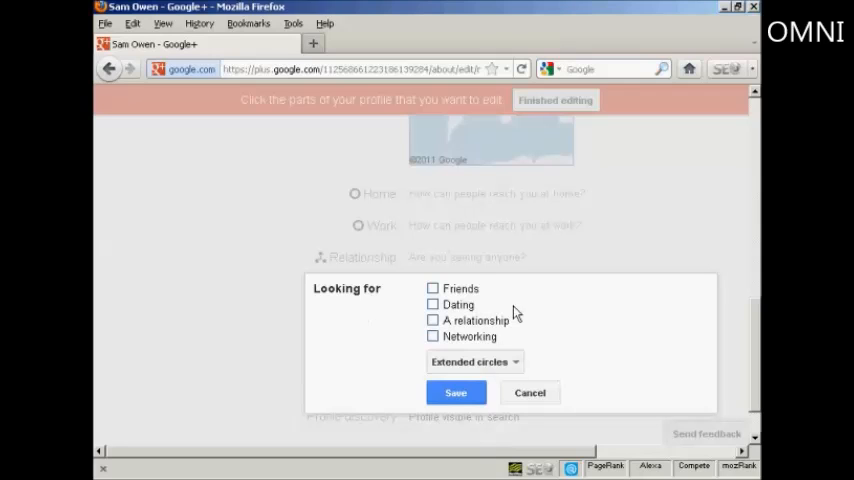
pyautogui.click(528, 392)
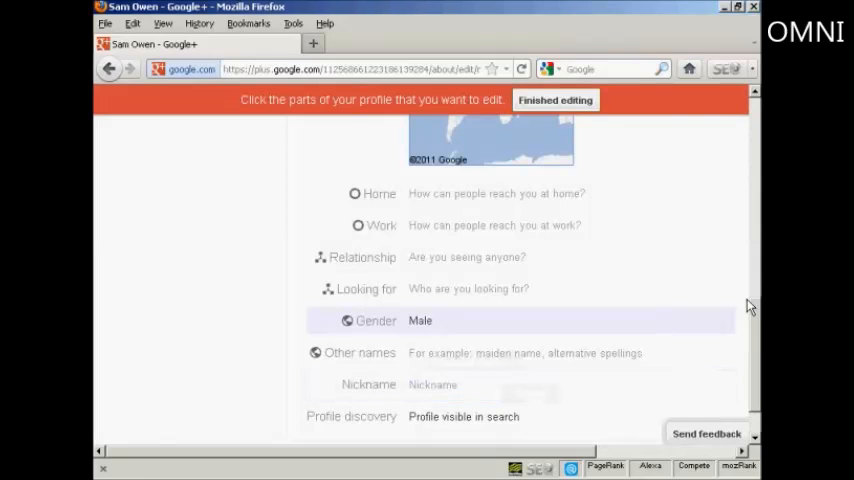
pyautogui.scroll(-3)
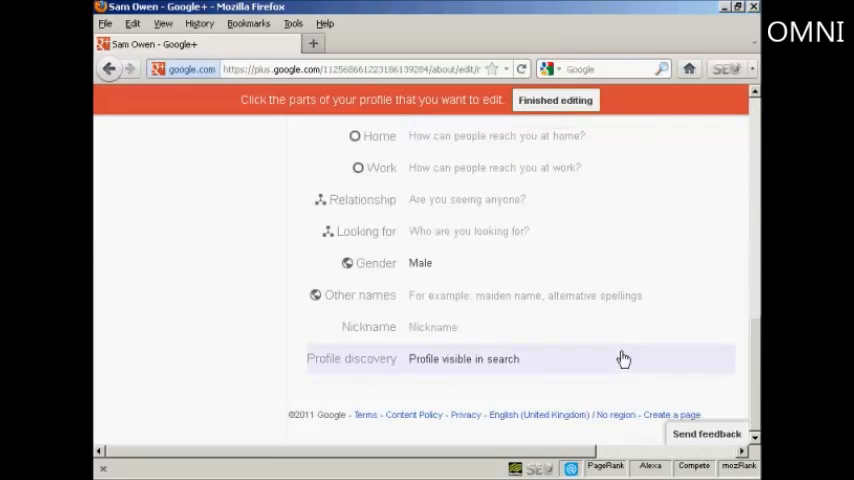
pyautogui.moveTo(448, 368)
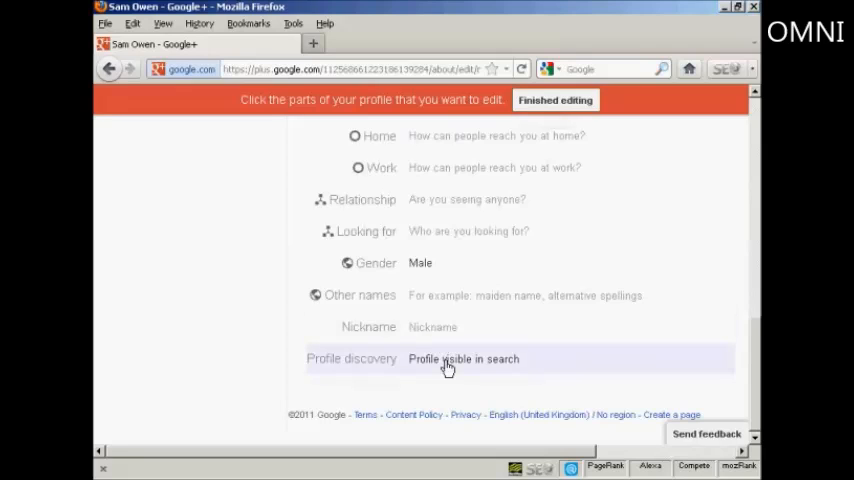
pyautogui.moveTo(498, 370)
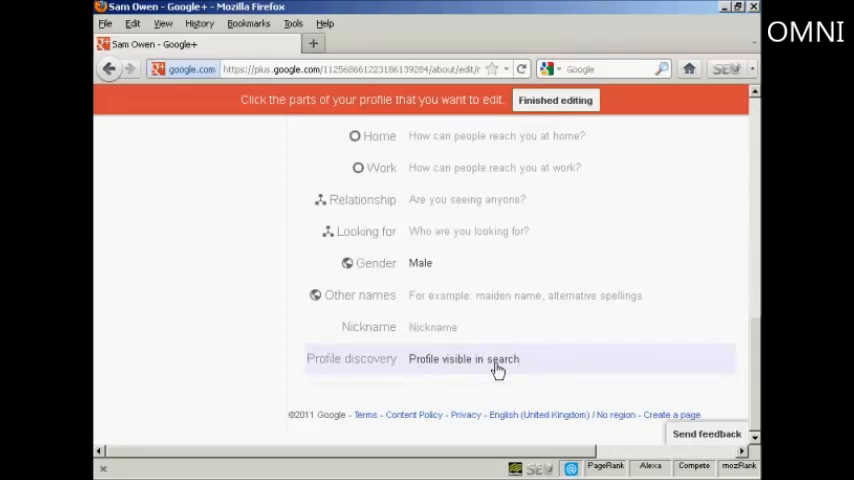
pyautogui.moveTo(458, 368)
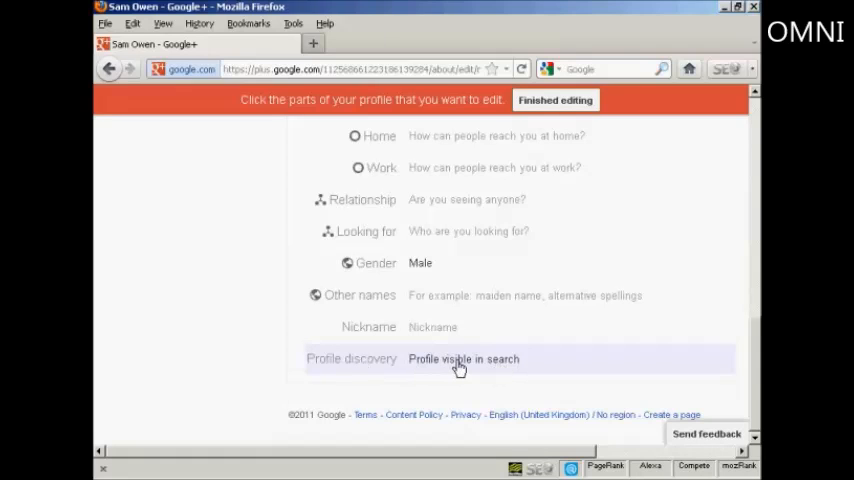
pyautogui.click(464, 358)
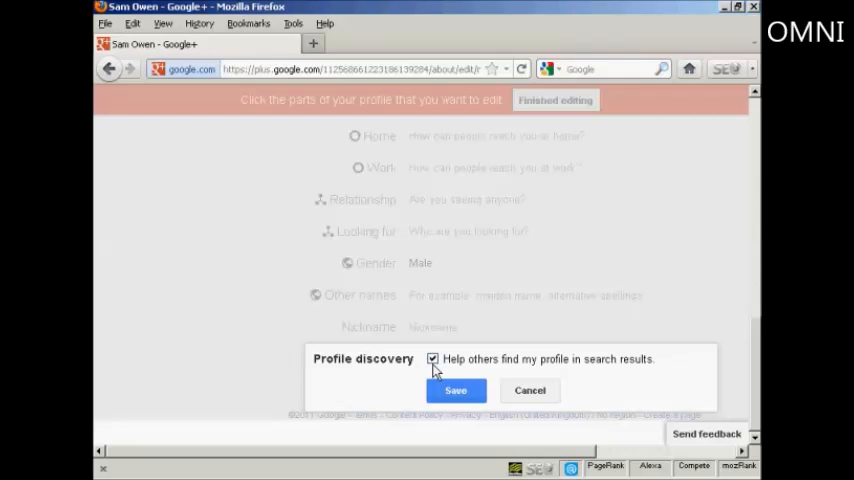
pyautogui.click(456, 390)
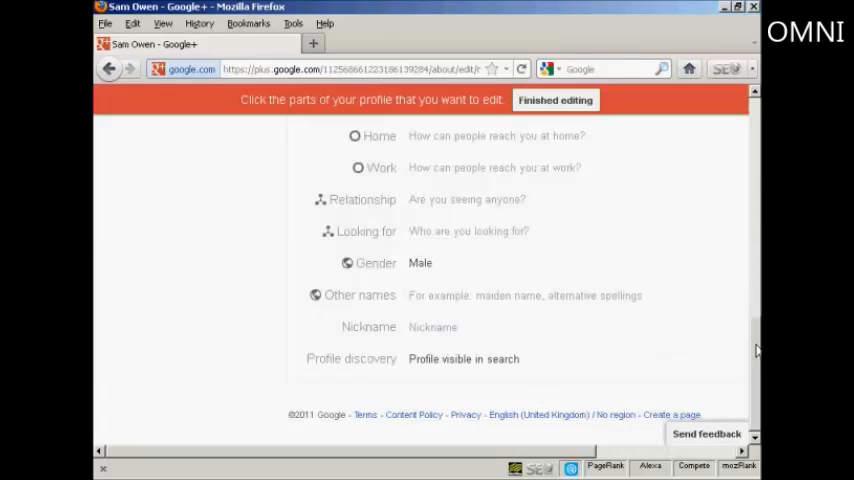
pyautogui.scroll(3)
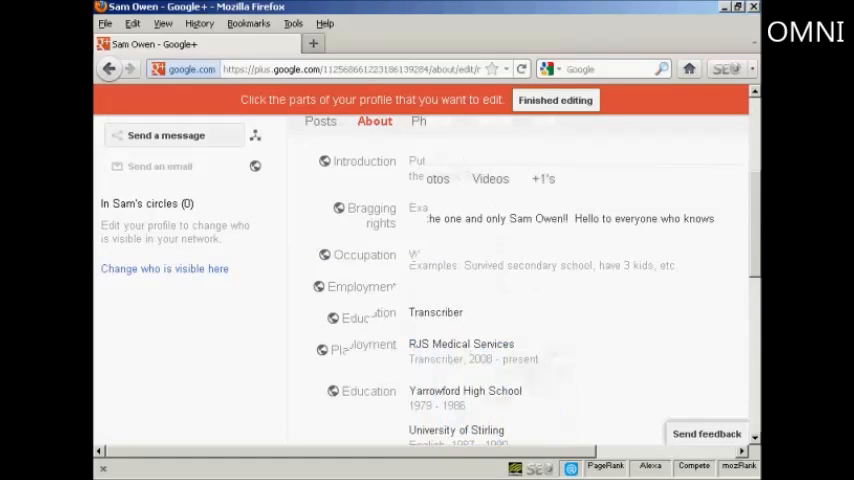
pyautogui.scroll(3)
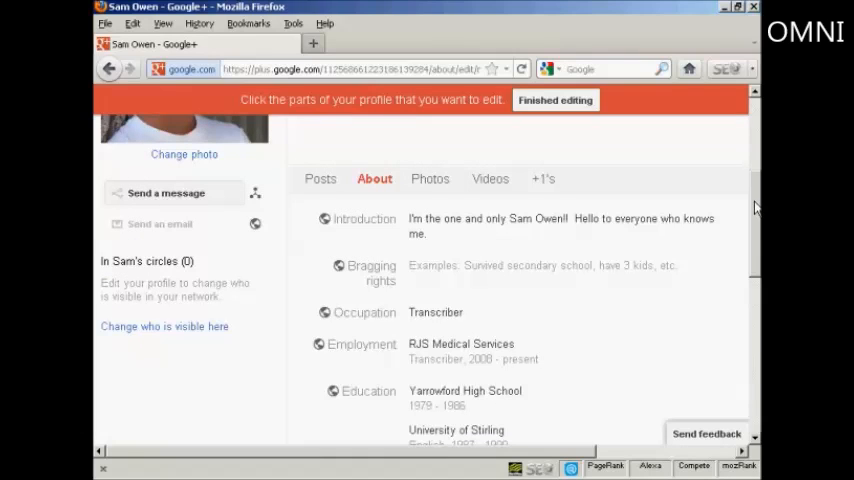
pyautogui.scroll(-3)
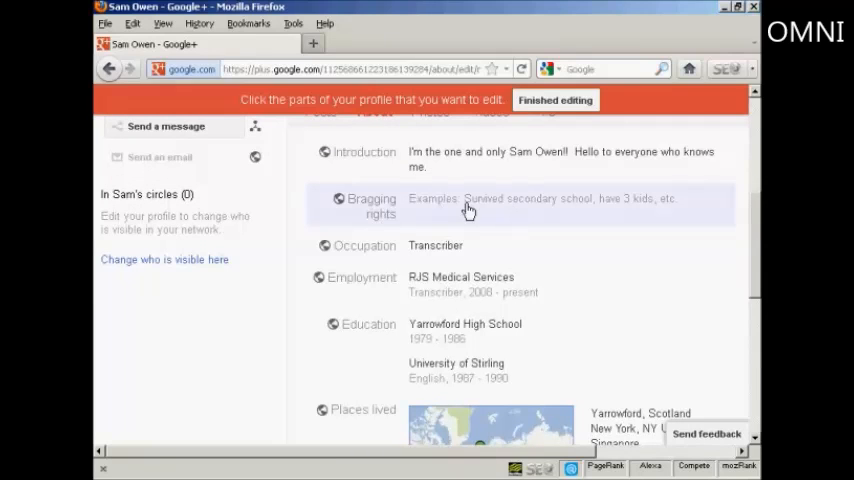
pyautogui.moveTo(696, 220)
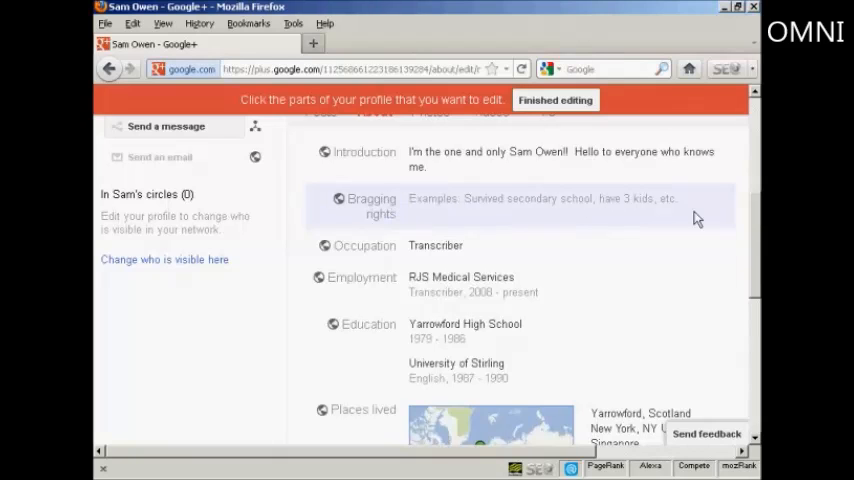
pyautogui.scroll(-3)
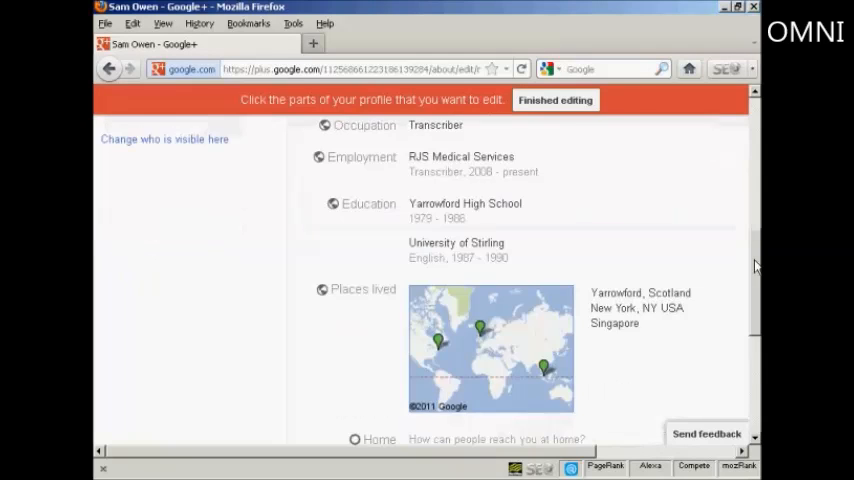
pyautogui.scroll(-3)
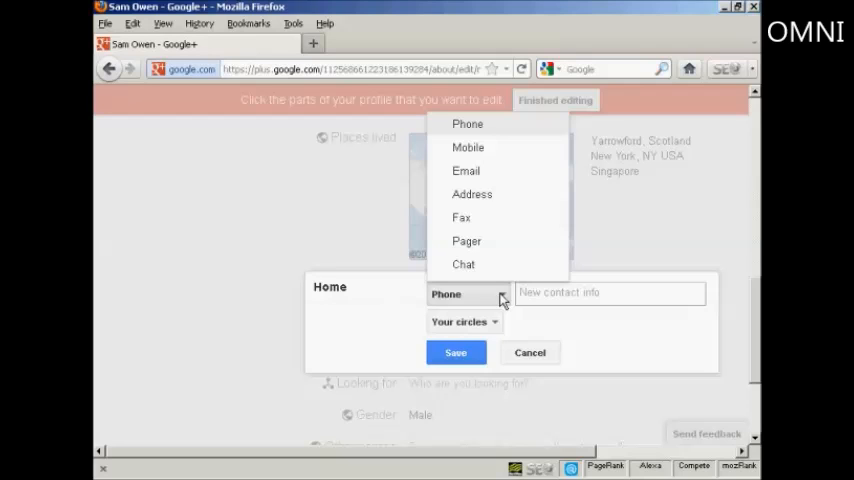
pyautogui.moveTo(498, 244)
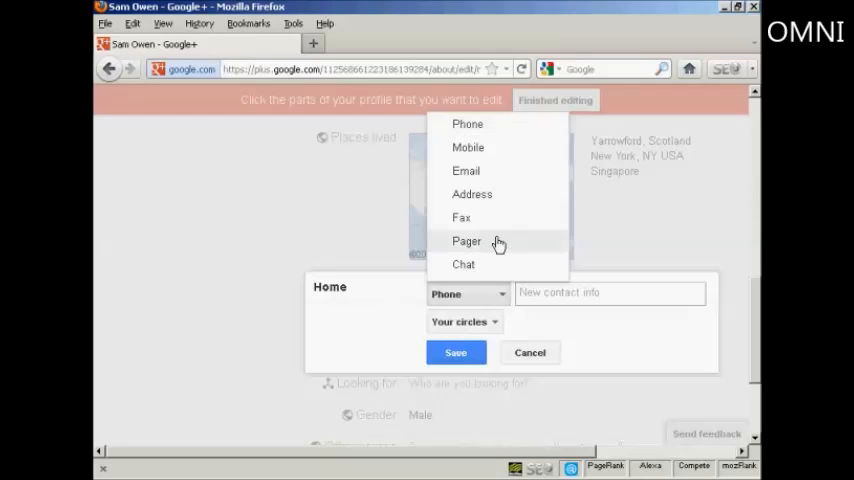
pyautogui.moveTo(624, 344)
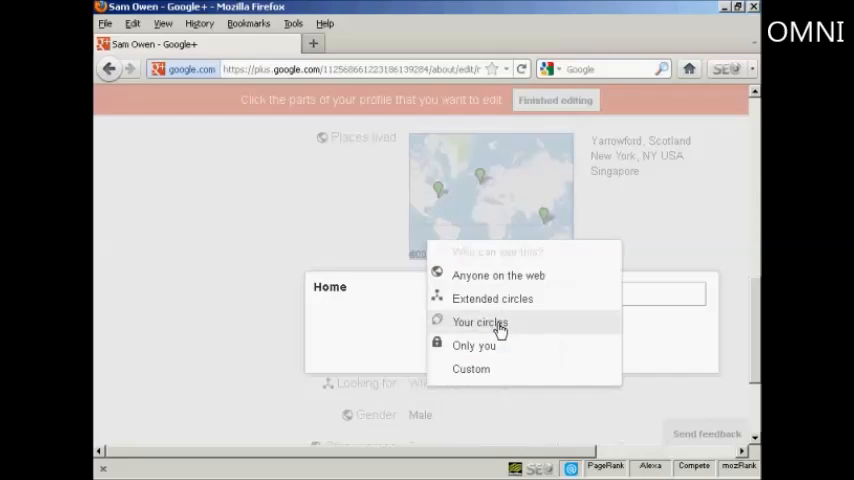
pyautogui.moveTo(478, 352)
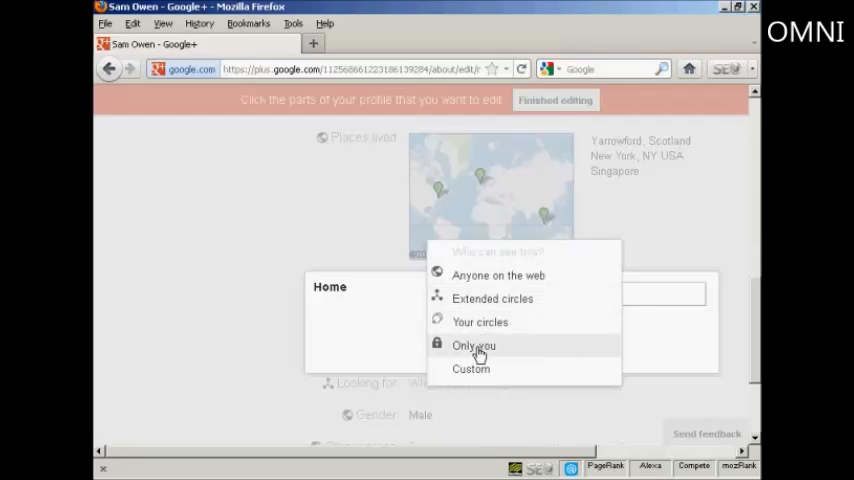
pyautogui.moveTo(462, 384)
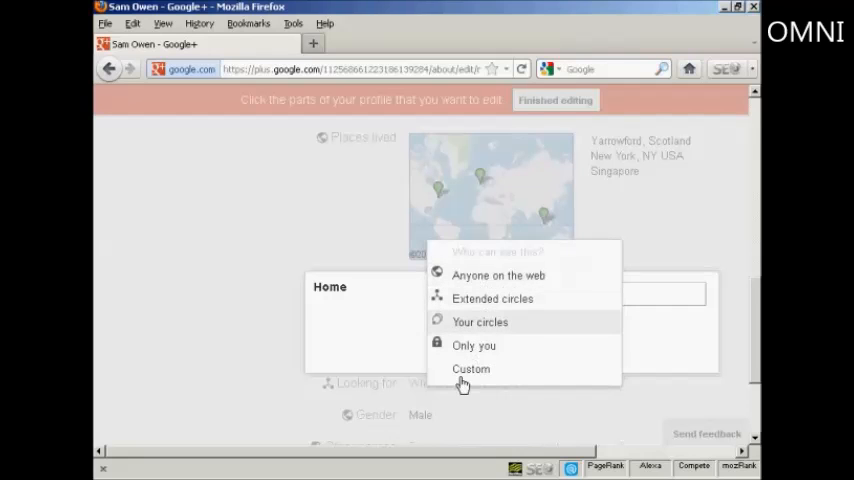
# Cancel the Home contact editor without adding details and move down toward Profile discovery
pyautogui.click(480, 322)
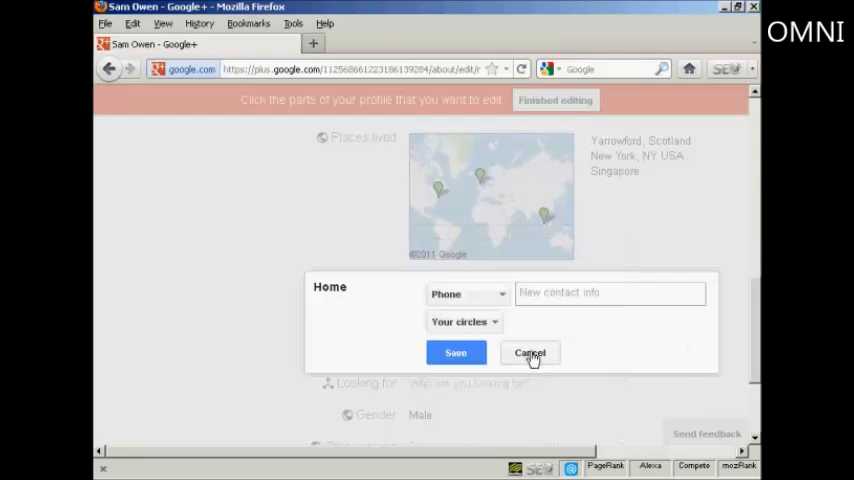
pyautogui.click(528, 352)
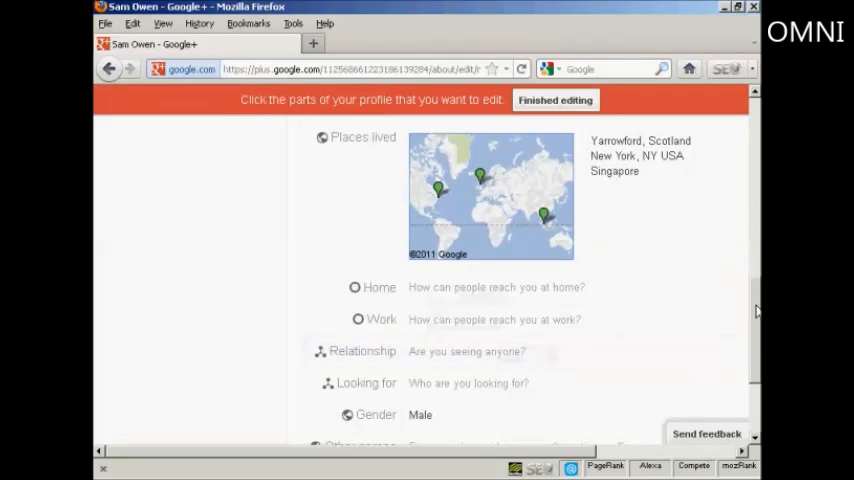
pyautogui.scroll(-3)
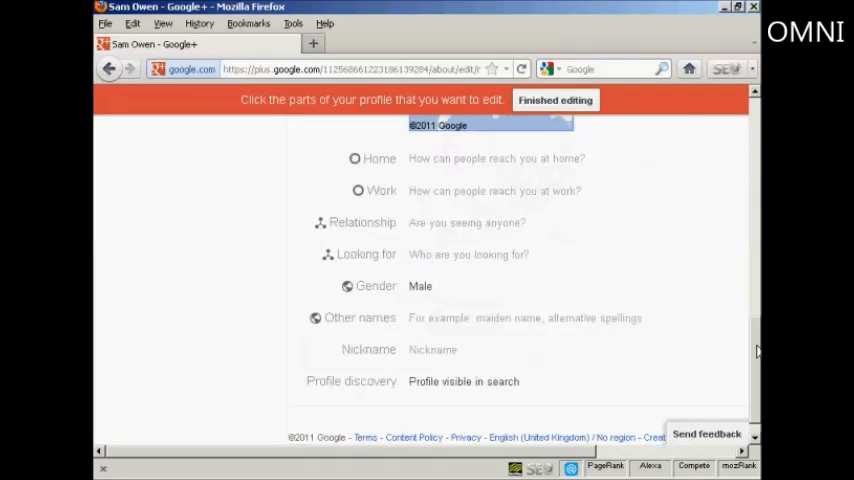
pyautogui.scroll(-3)
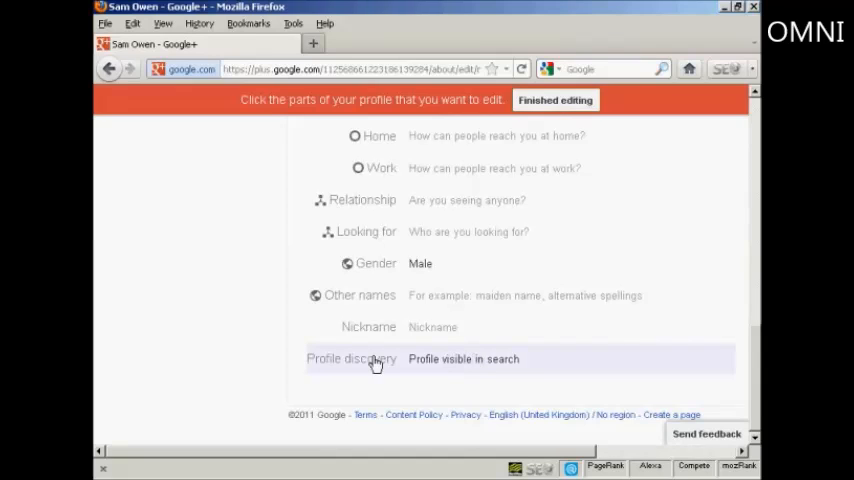
pyautogui.moveTo(470, 364)
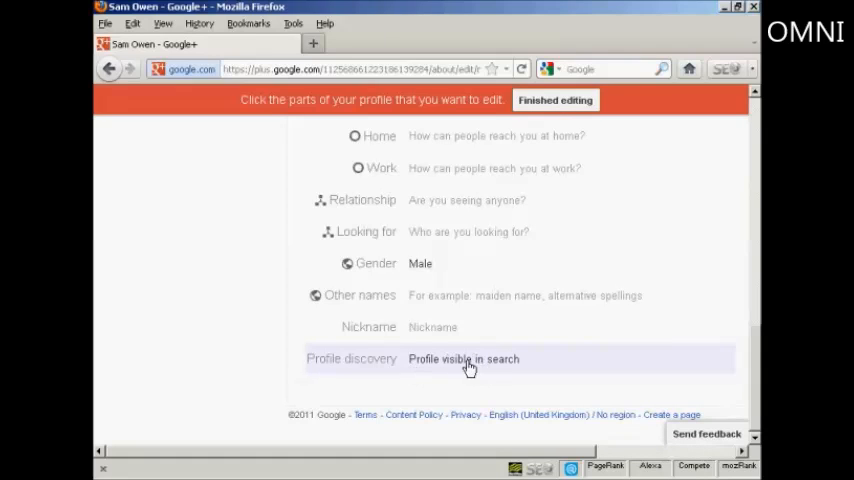
pyautogui.moveTo(504, 366)
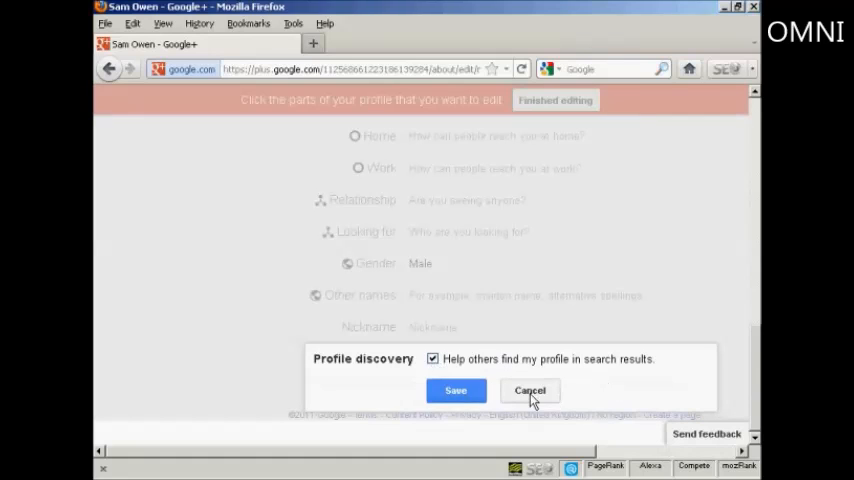
# Cancel the Profile discovery dialog, finish editing and review the completed About profile
pyautogui.click(530, 390)
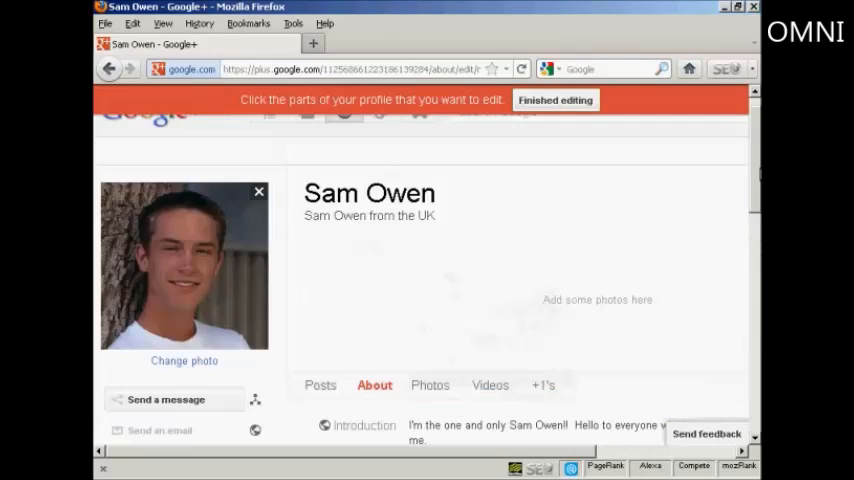
pyautogui.click(556, 100)
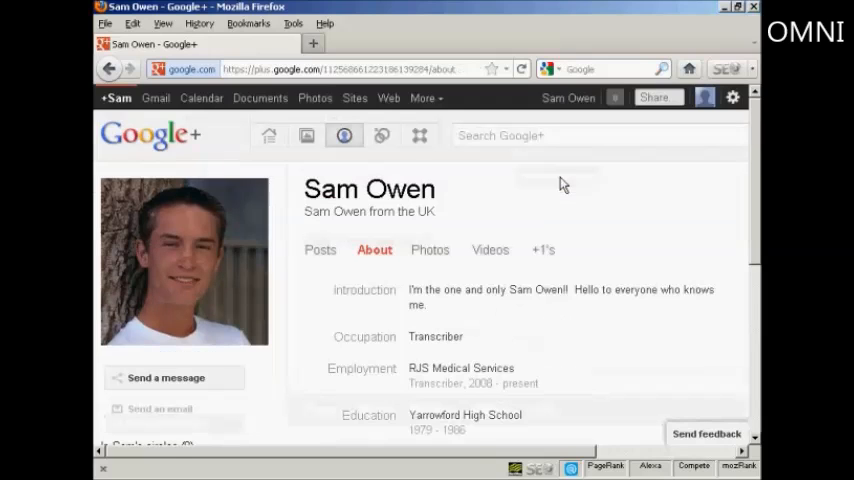
pyautogui.moveTo(604, 188)
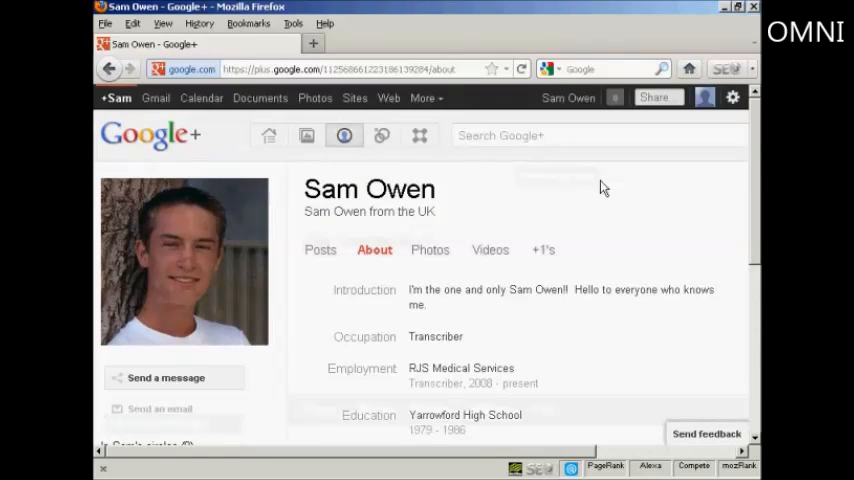
pyautogui.scroll(-3)
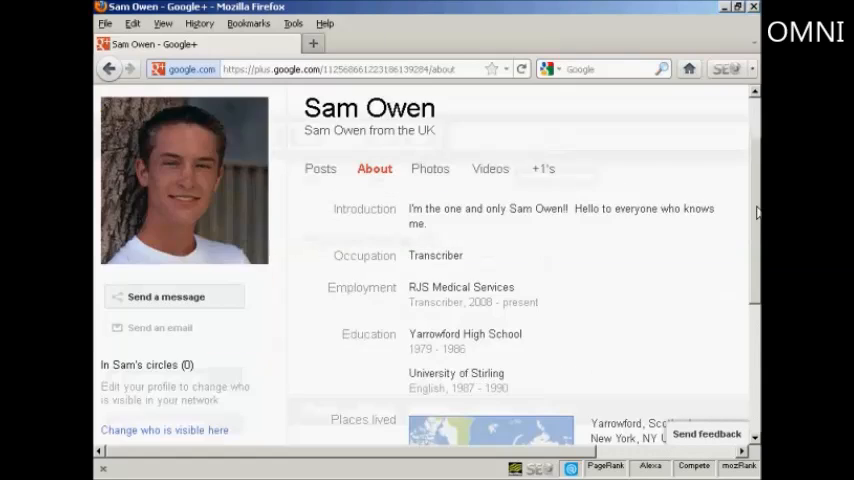
pyautogui.scroll(-3)
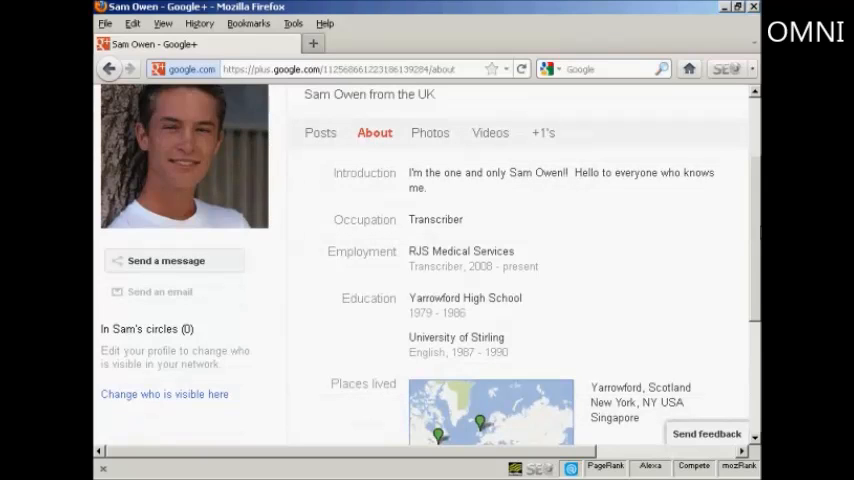
pyautogui.scroll(-3)
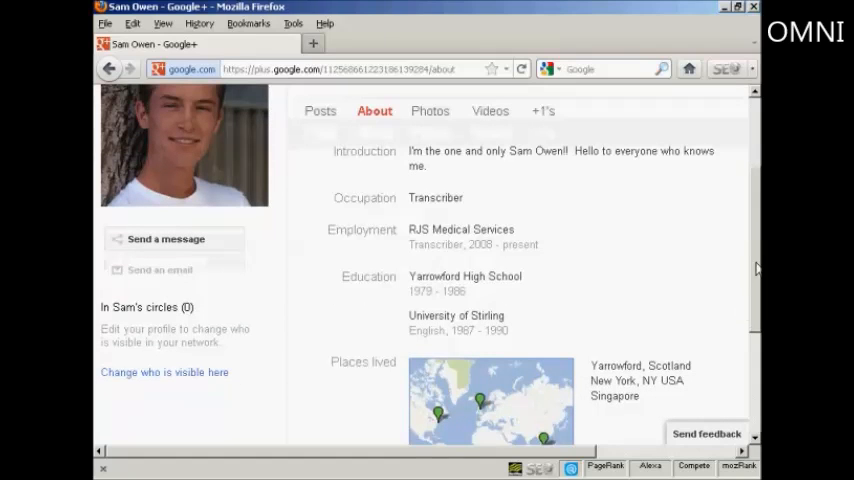
pyautogui.scroll(3)
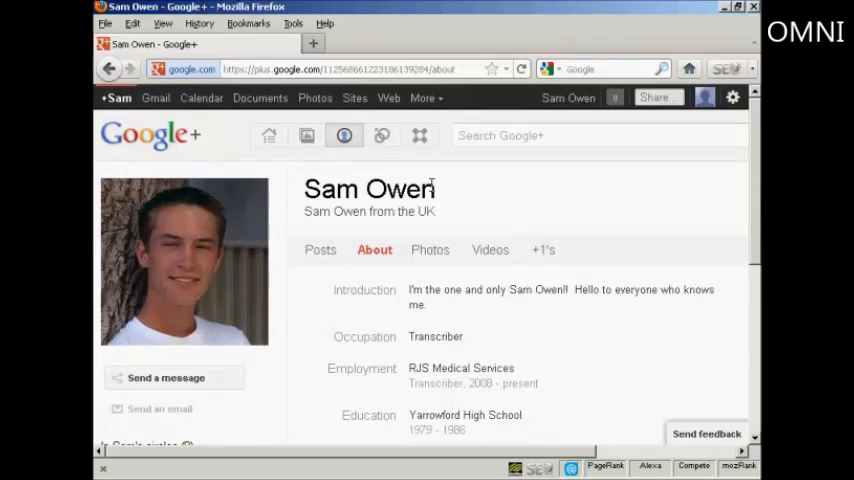
pyautogui.moveTo(382, 136)
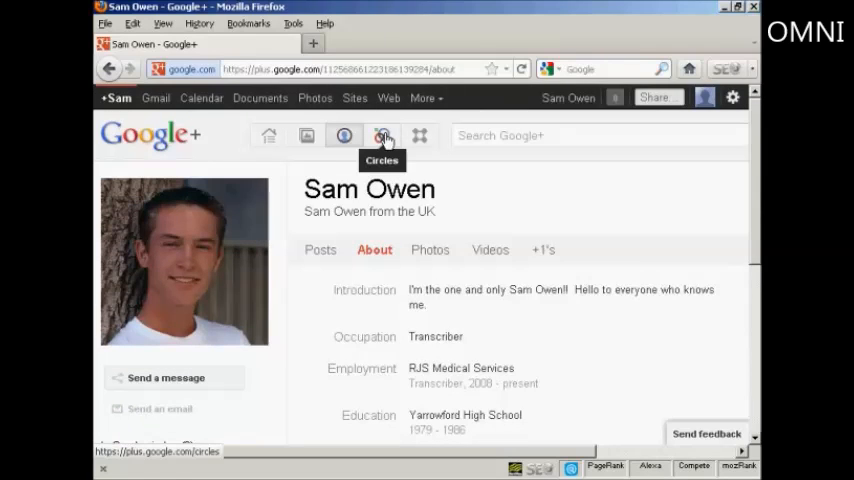
# Go to the Circles page to see people who can be added to circles
pyautogui.click(382, 136)
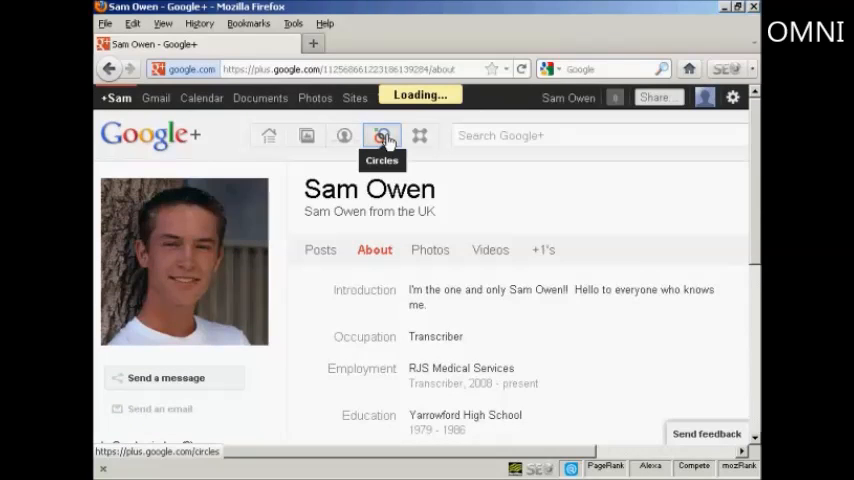
pyautogui.click(380, 136)
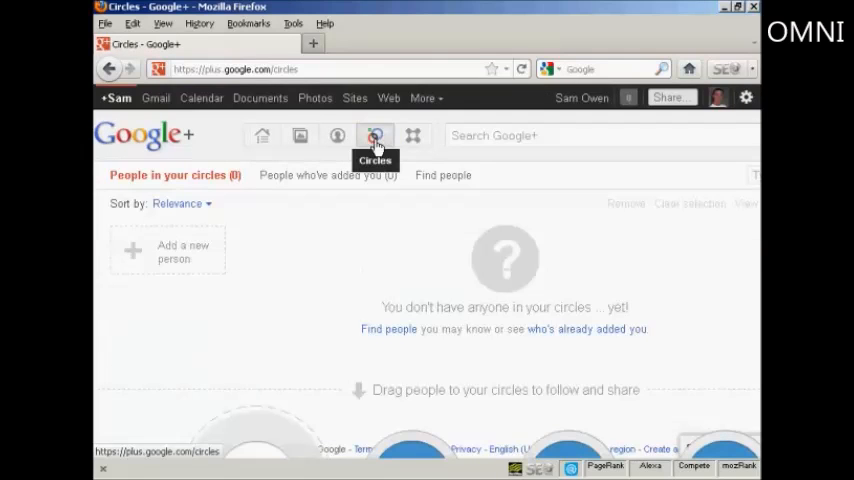
pyautogui.moveTo(462, 292)
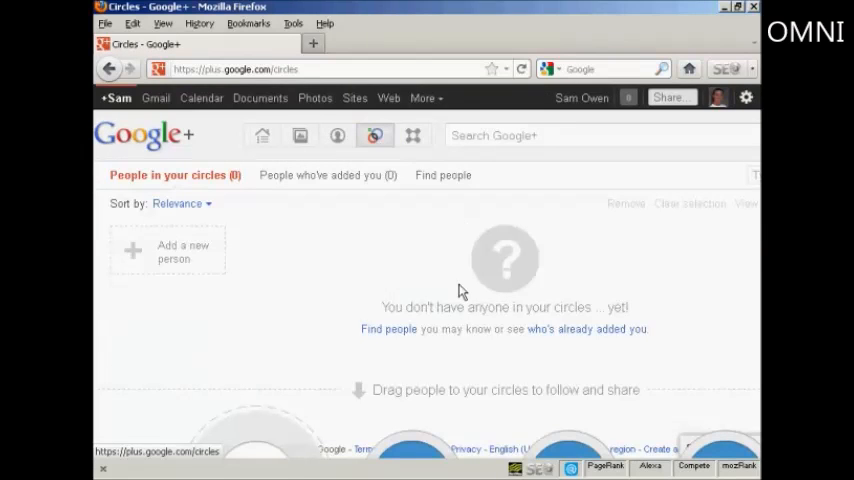
pyautogui.moveTo(384, 330)
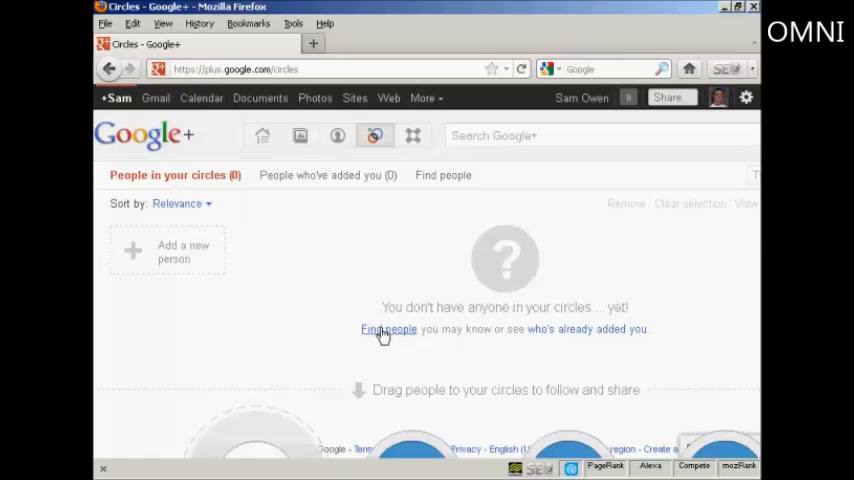
pyautogui.moveTo(610, 332)
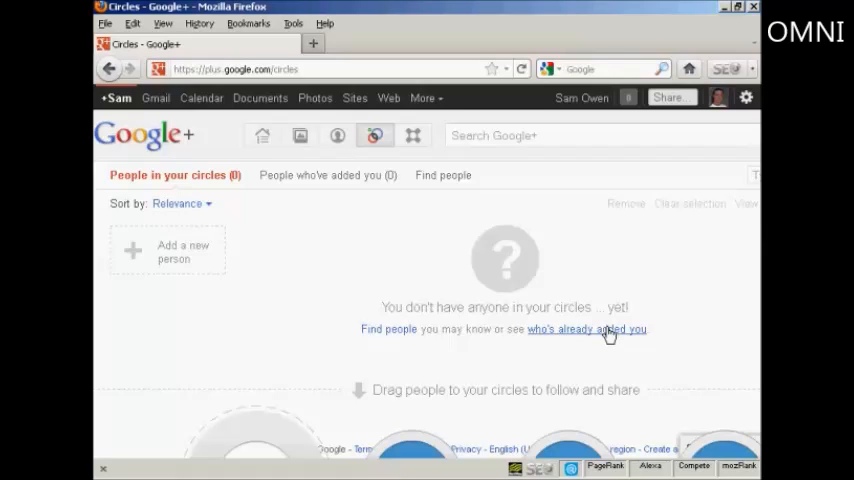
pyautogui.moveTo(632, 336)
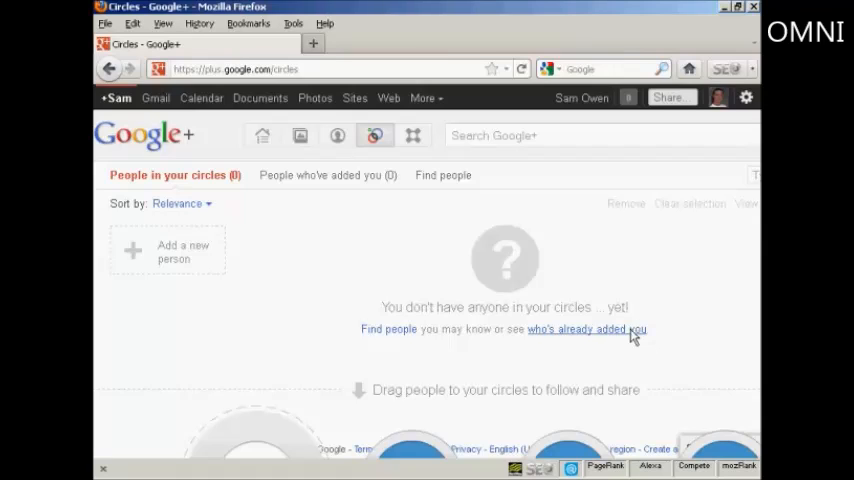
pyautogui.moveTo(624, 358)
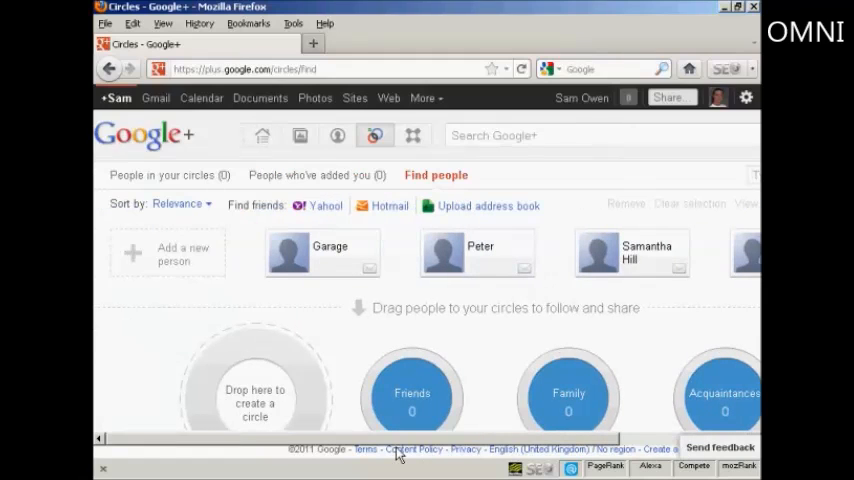
pyautogui.moveTo(412, 448)
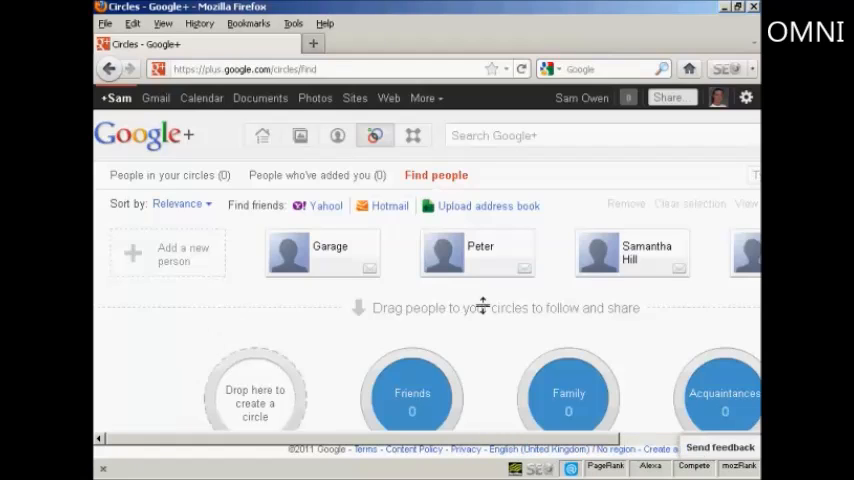
# Drag Peter onto the Friends circle, dismiss the tip, and drop another contact onto a circle
pyautogui.click(476, 252)
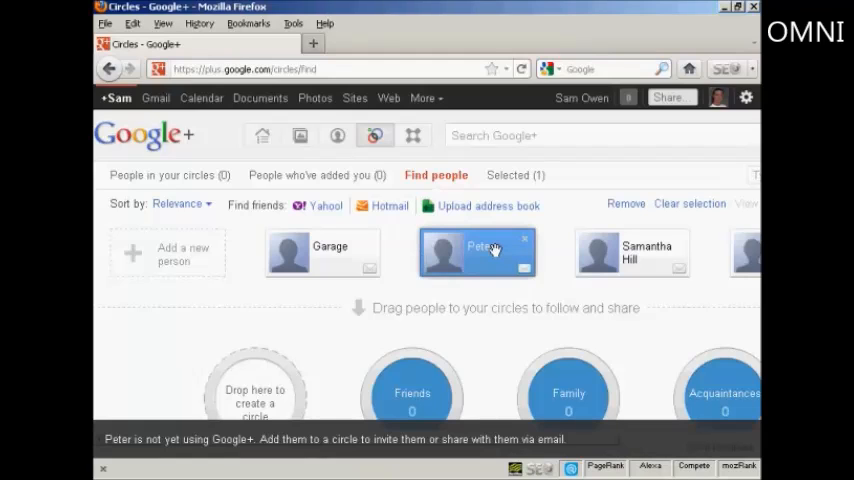
pyautogui.moveTo(484, 250)
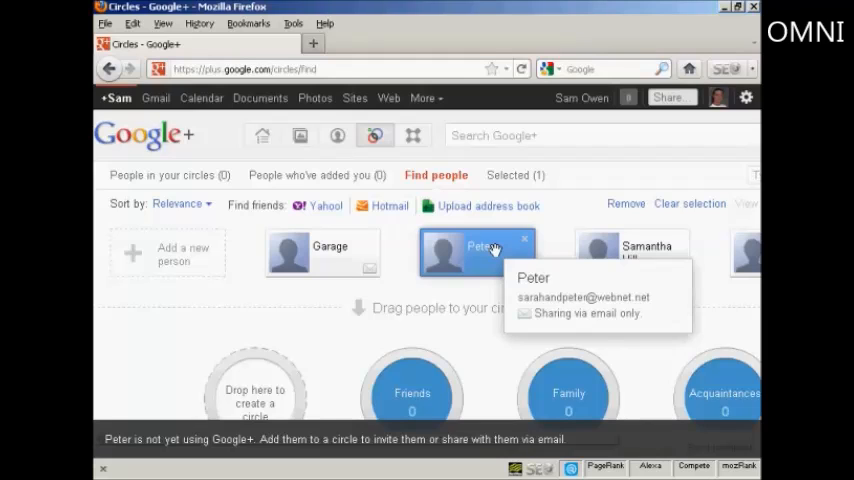
pyautogui.moveTo(476, 252); pyautogui.dragTo(404, 390)
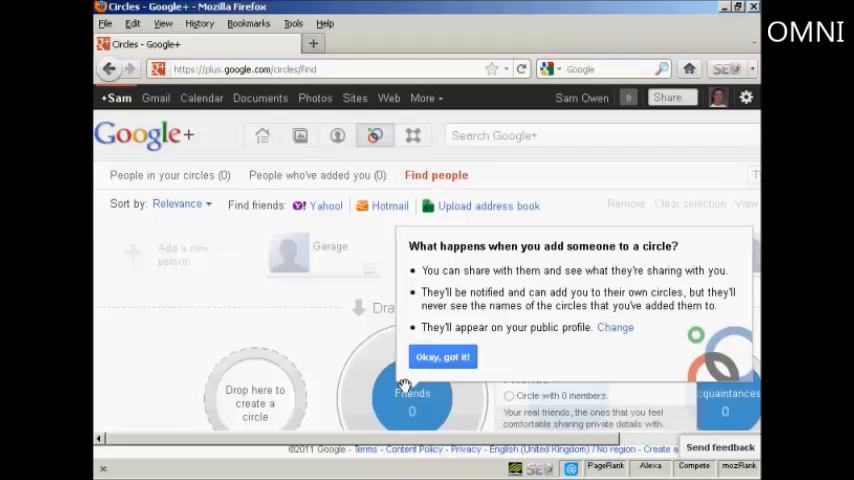
pyautogui.click(442, 356)
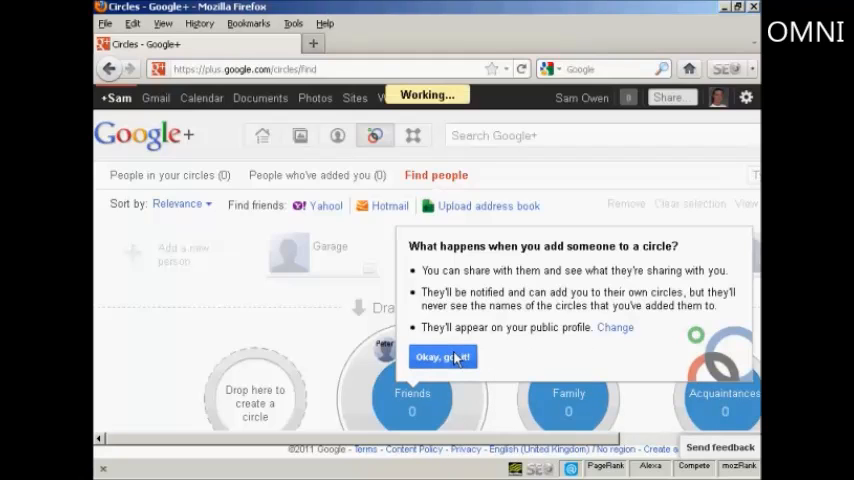
pyautogui.click(442, 356)
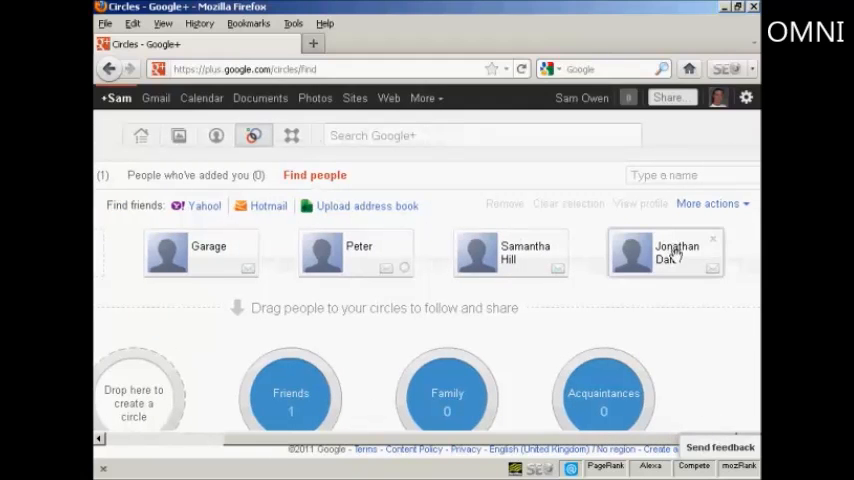
pyautogui.moveTo(664, 252); pyautogui.dragTo(604, 404)
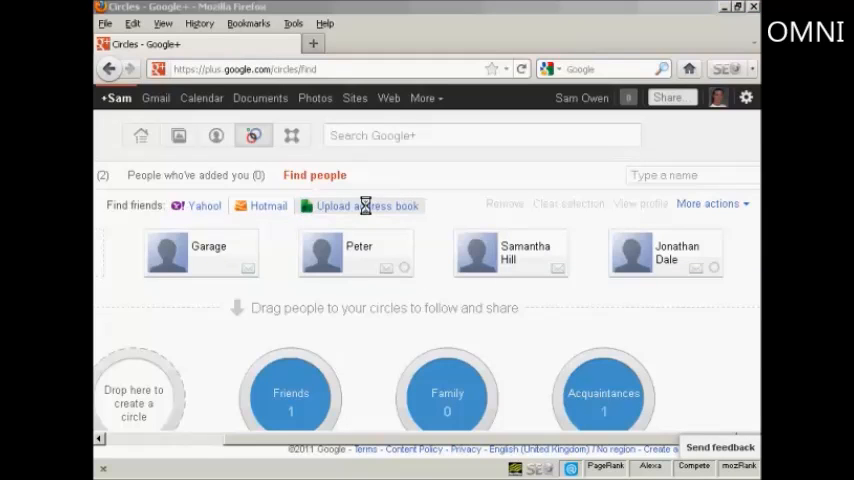
# Upload the google.csv address book and drag an imported contact onto the Family circle
pyautogui.click(360, 204)
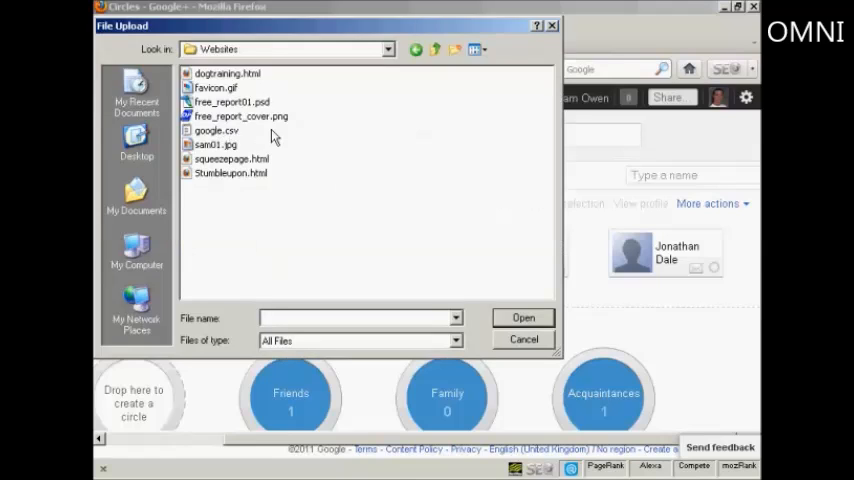
pyautogui.click(216, 130)
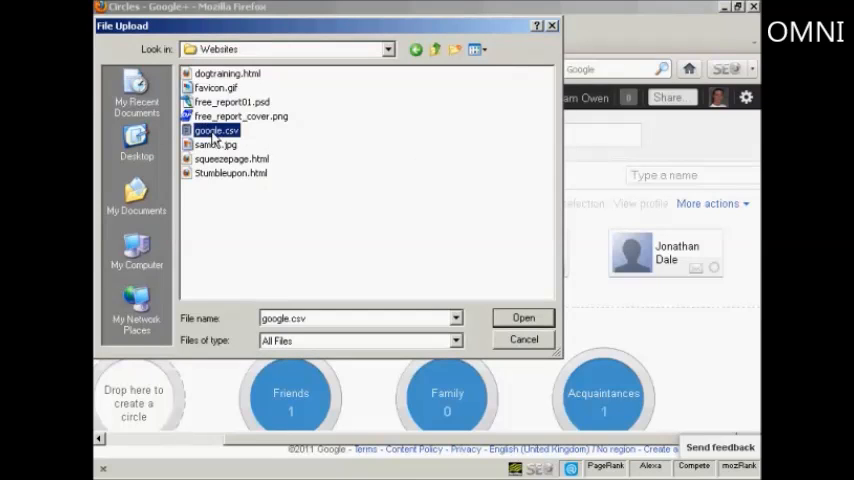
pyautogui.moveTo(308, 150)
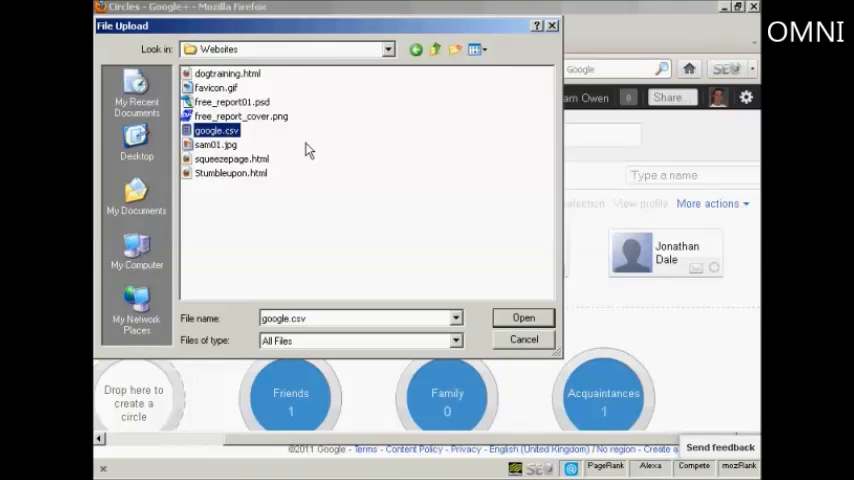
pyautogui.click(524, 318)
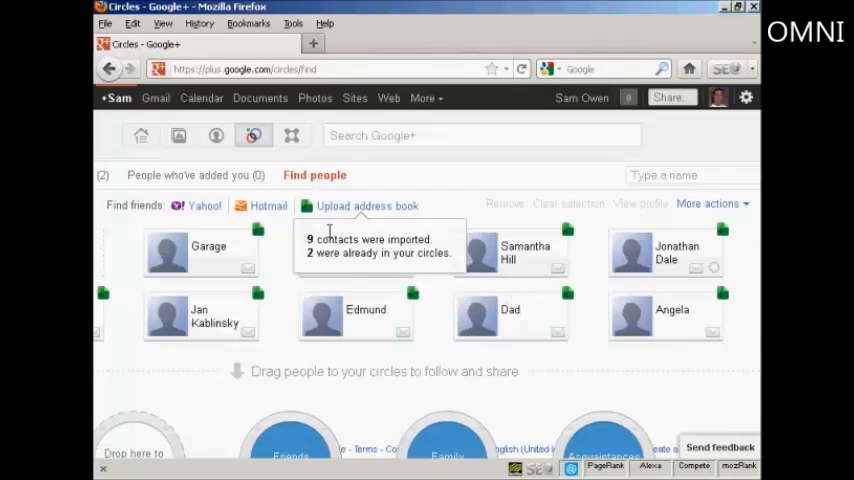
pyautogui.moveTo(404, 268)
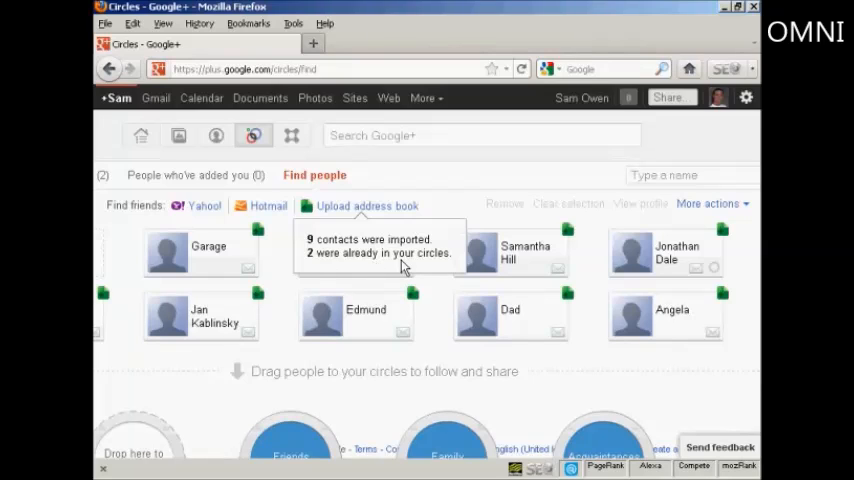
pyautogui.moveTo(540, 308)
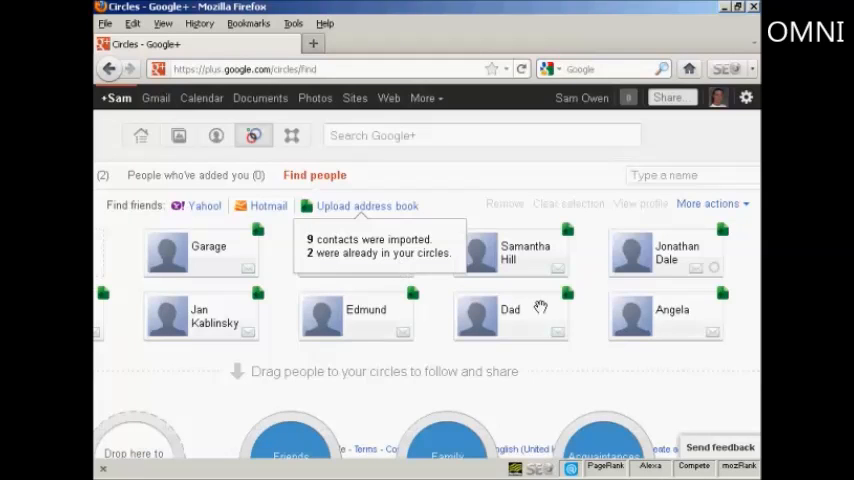
pyautogui.moveTo(712, 348)
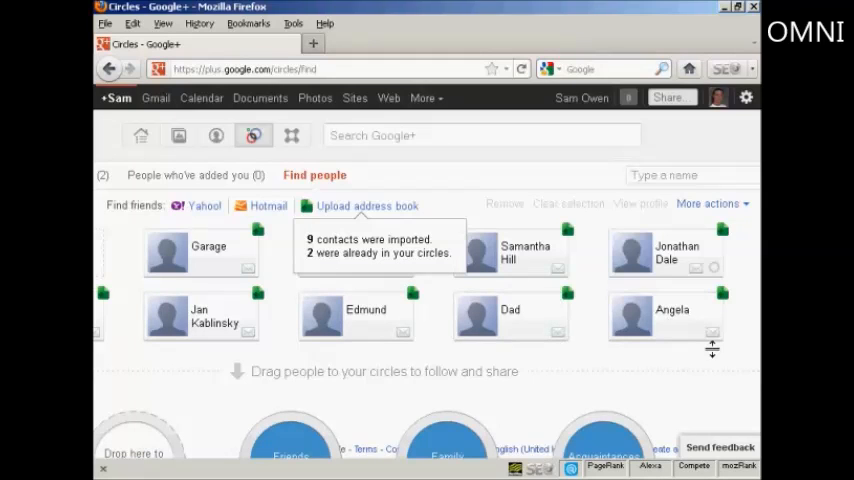
pyautogui.moveTo(520, 390)
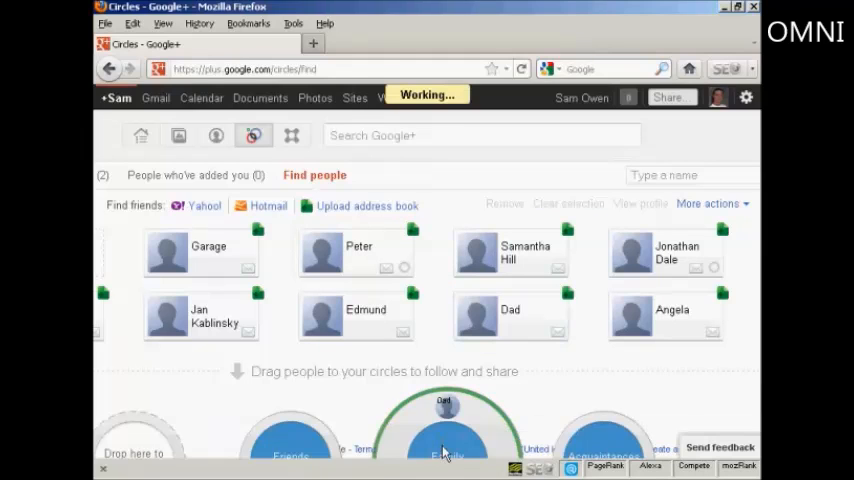
pyautogui.moveTo(510, 316); pyautogui.dragTo(444, 430)
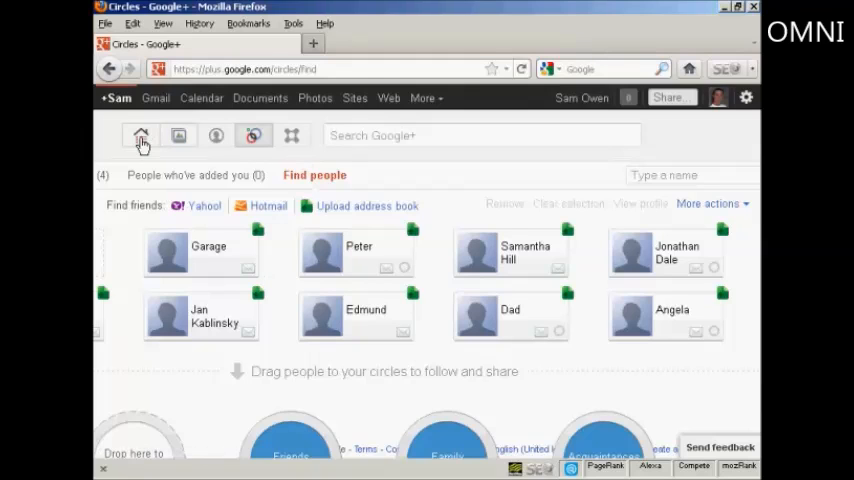
# Return to the home stream and filter it to the Friends circle
pyautogui.click(140, 136)
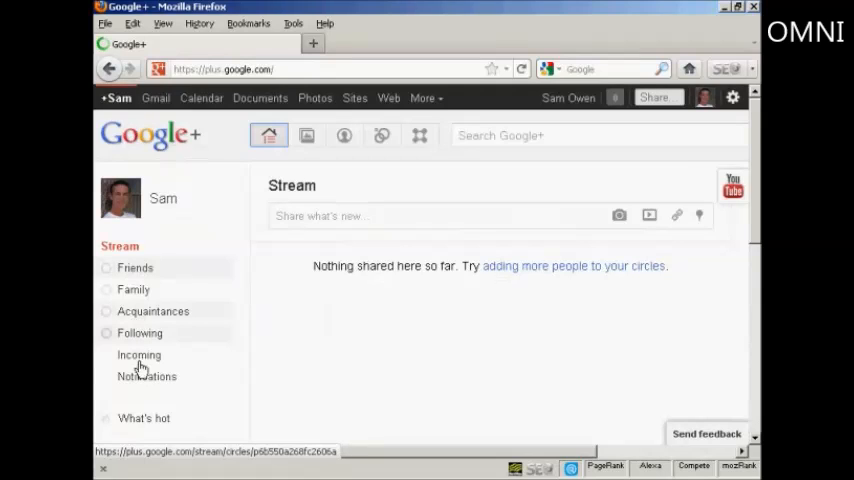
pyautogui.click(134, 268)
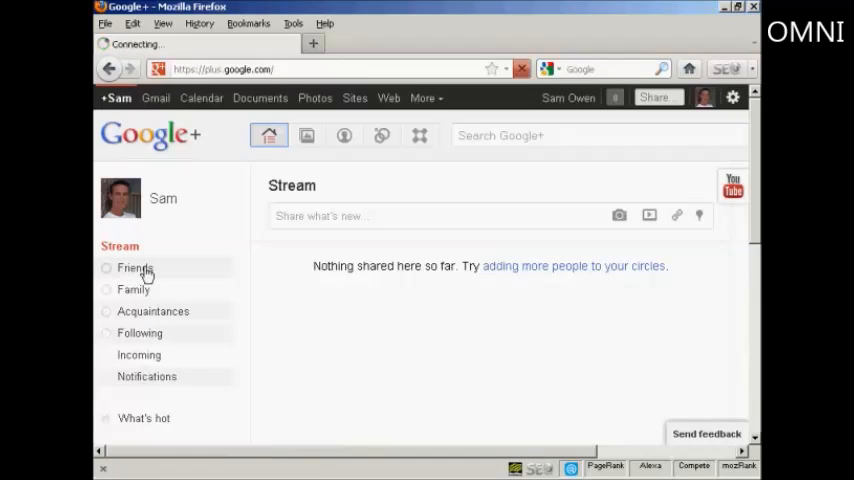
pyautogui.click(136, 268)
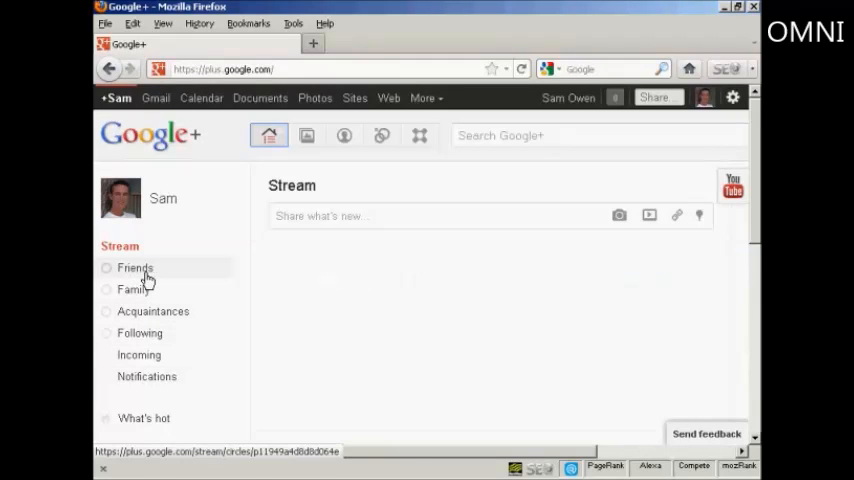
pyautogui.click(136, 268)
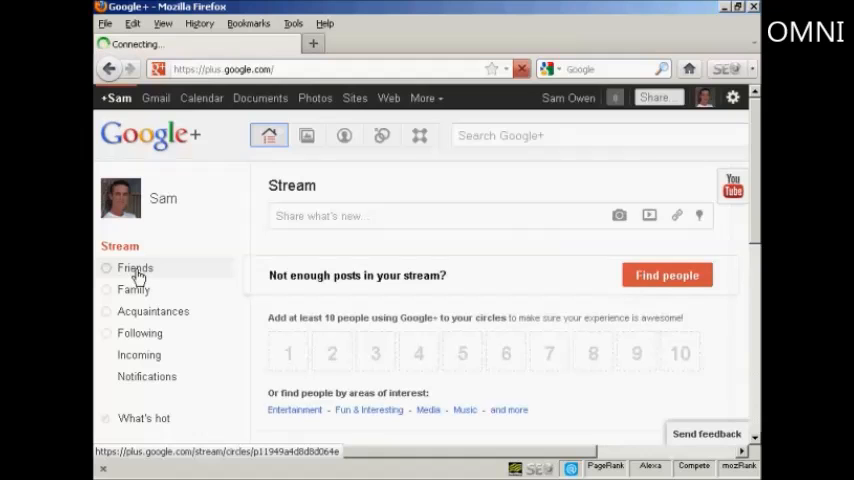
# Start a new share box post addressed to the Friends circle
pyautogui.click(136, 268)
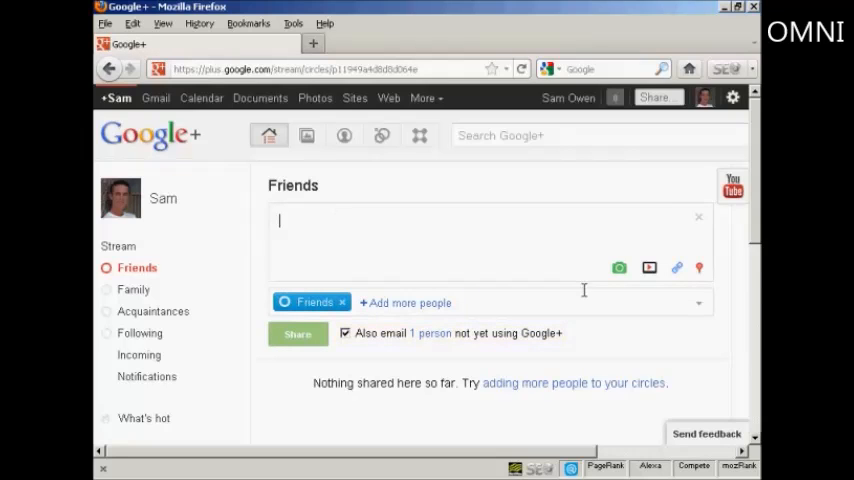
pyautogui.moveTo(620, 268)
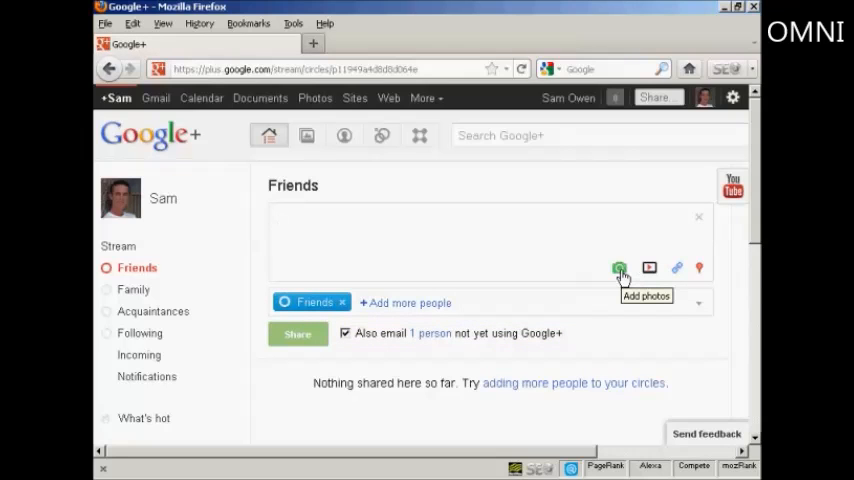
pyautogui.moveTo(648, 268)
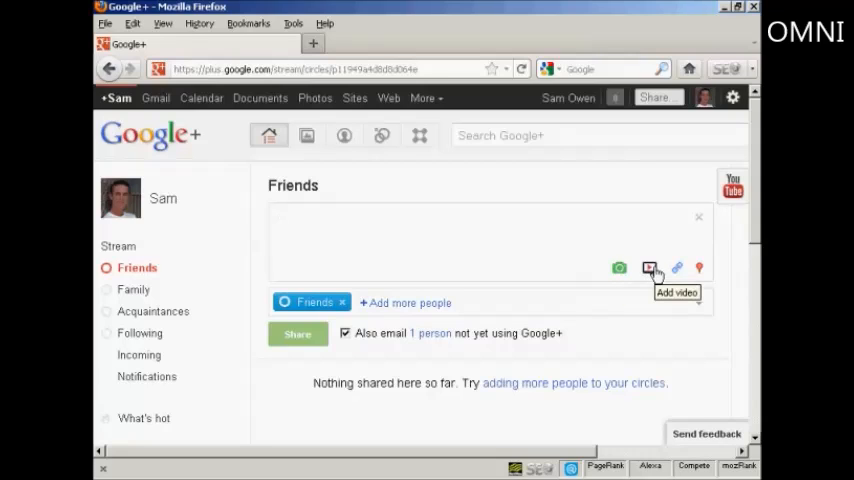
pyautogui.moveTo(678, 268)
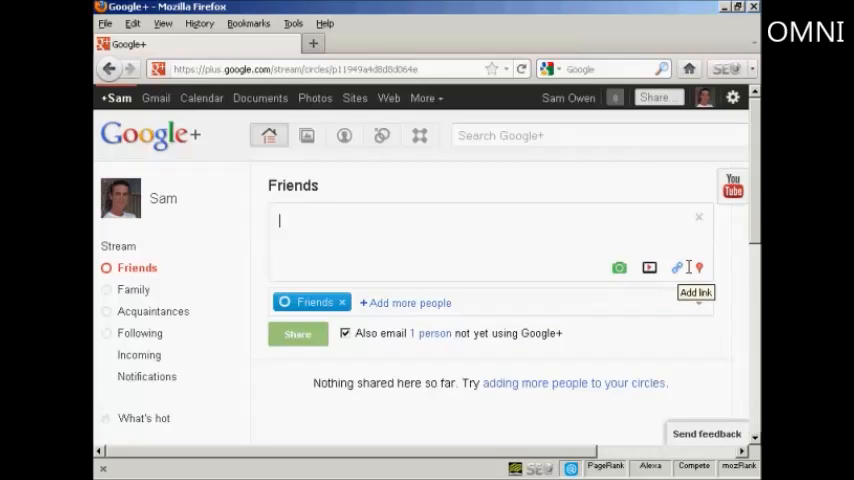
pyautogui.moveTo(700, 268)
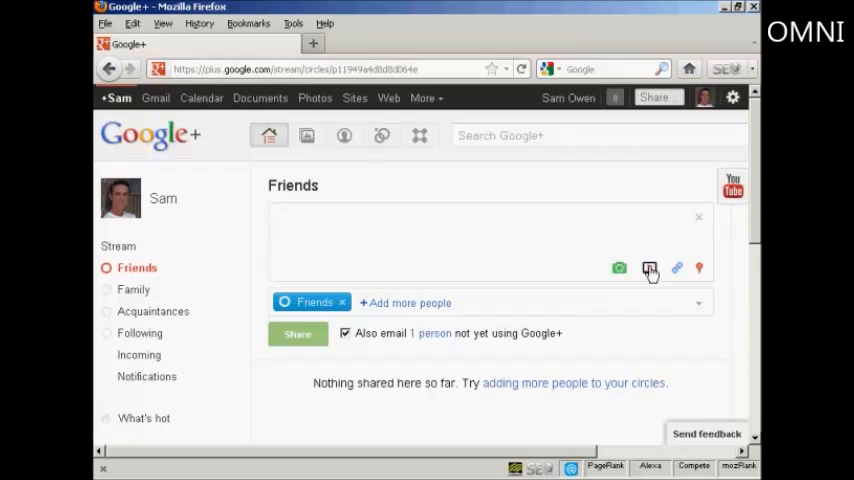
# Choose to attach a YouTube video, bringing up the Choose a YouTube video dialog
pyautogui.click(650, 268)
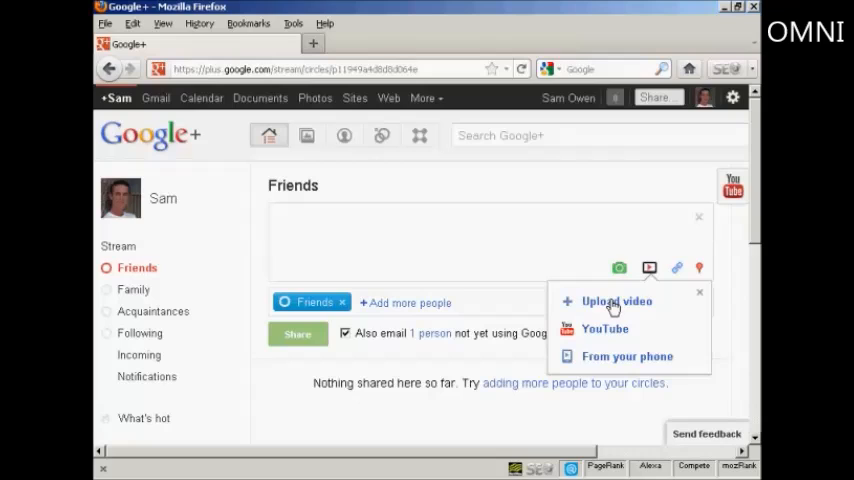
pyautogui.moveTo(584, 330)
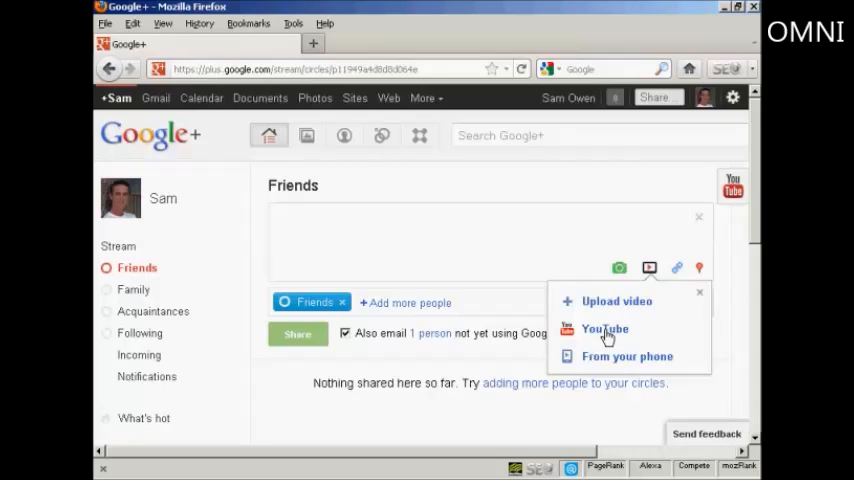
pyautogui.moveTo(576, 352)
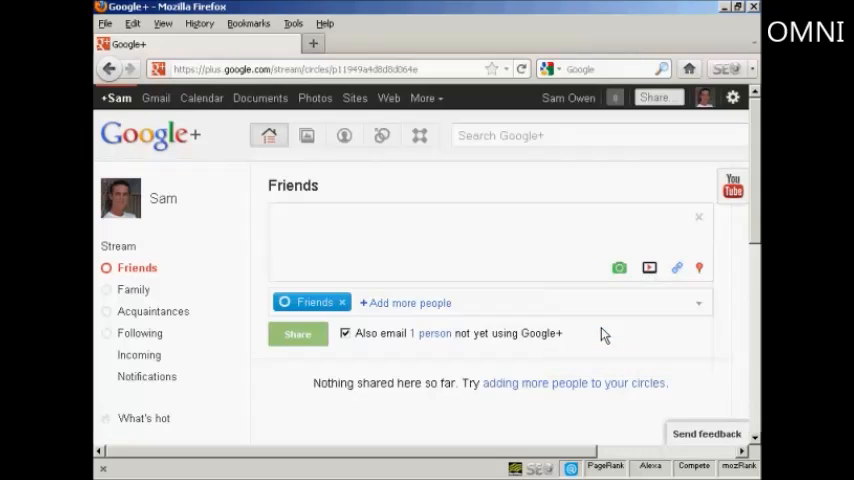
pyautogui.click(648, 268)
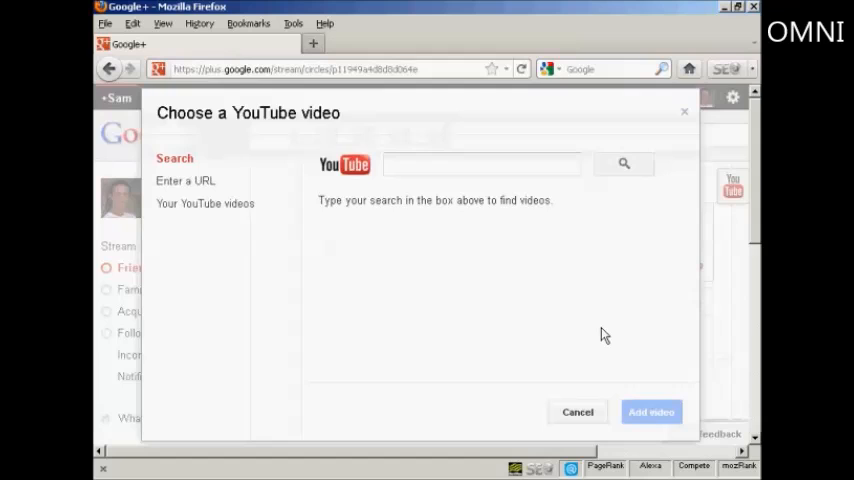
# Search YouTube for 'Highland dancing' in the video chooser
pyautogui.click(480, 164)
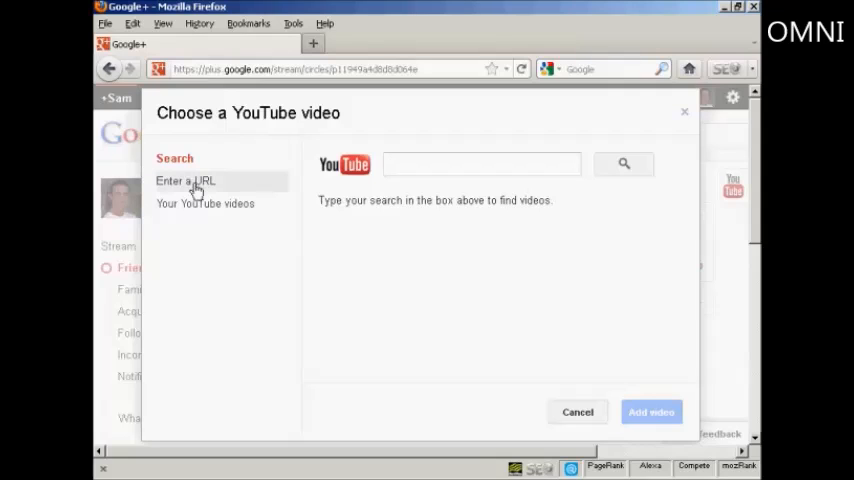
pyautogui.moveTo(204, 204)
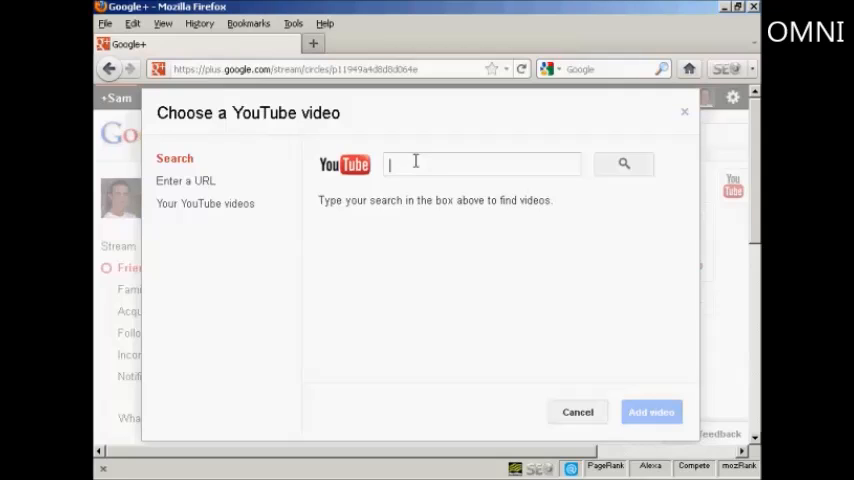
pyautogui.write('High')
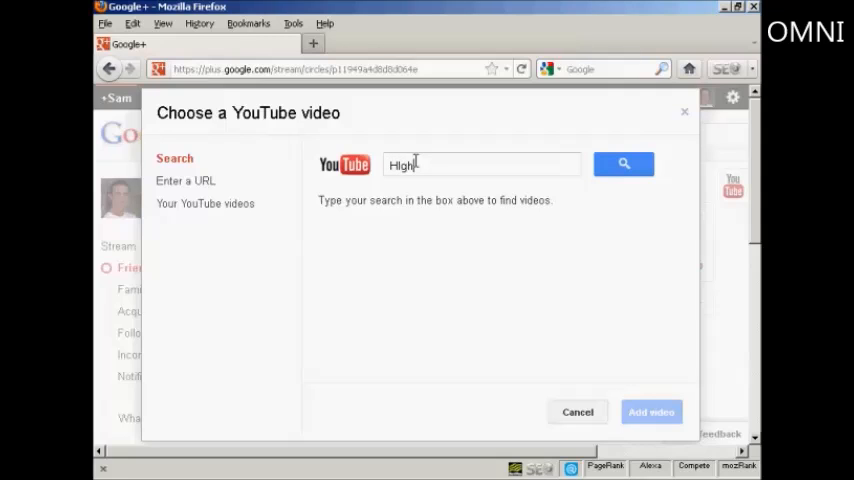
pyautogui.write('land dan')
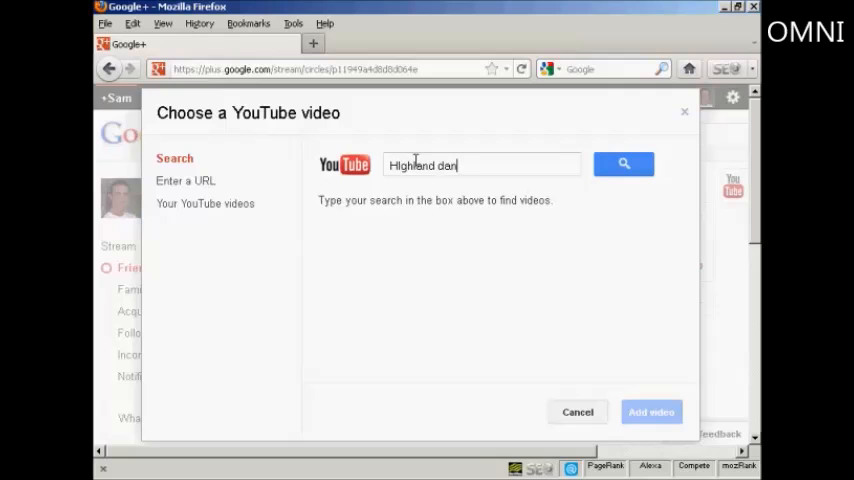
pyautogui.write('cing')
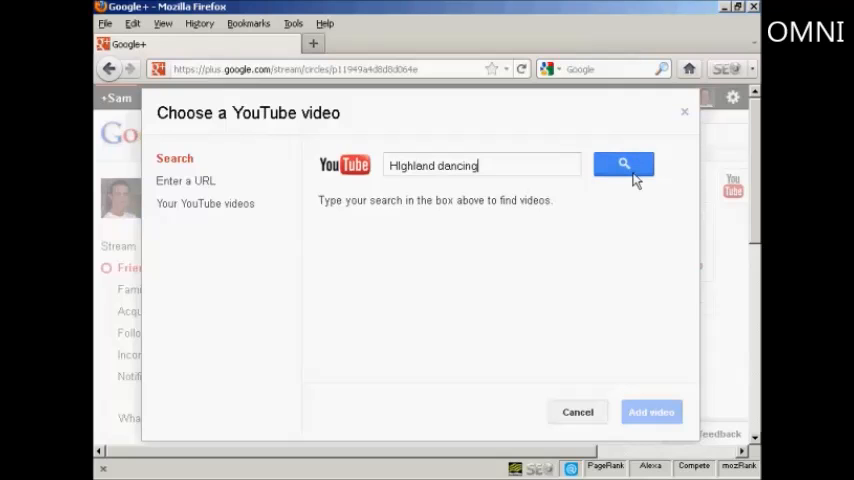
pyautogui.click(624, 164)
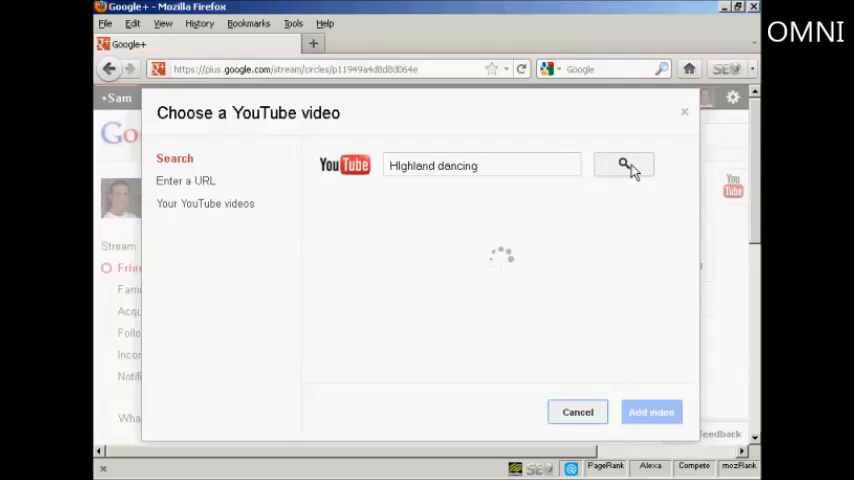
pyautogui.click(624, 164)
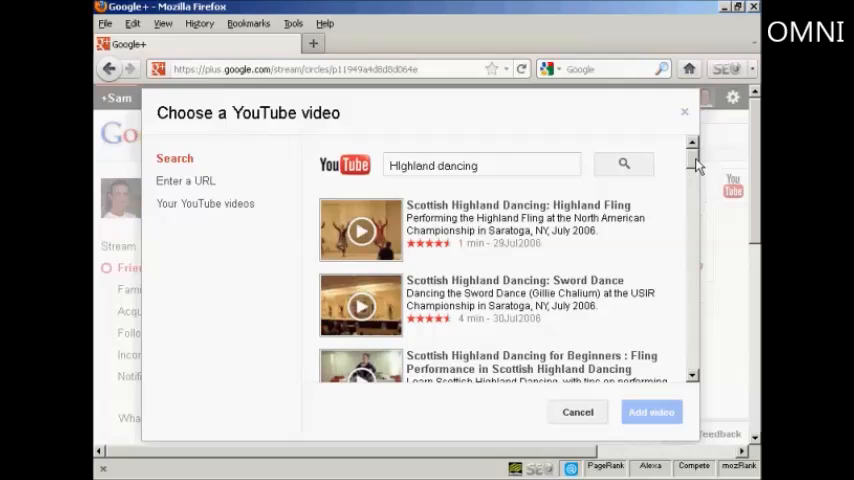
pyautogui.moveTo(538, 212)
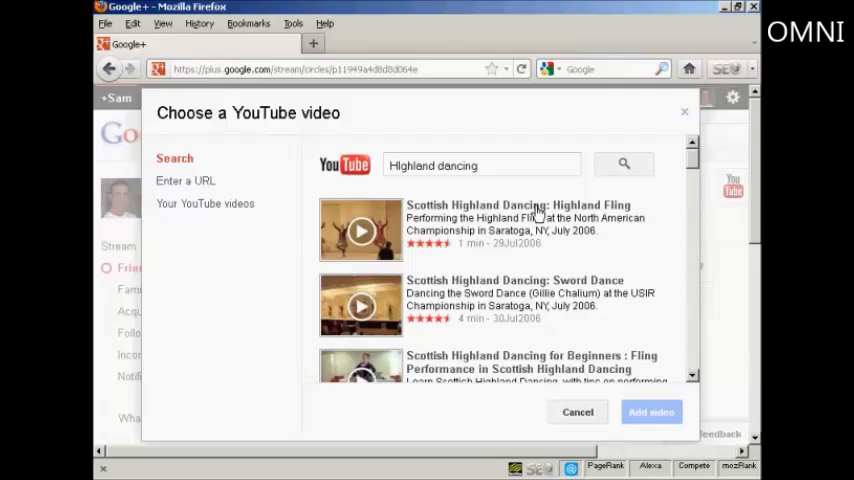
# Add the Scottish Highland Dancing: Highland Fling result to the post
pyautogui.click(490, 228)
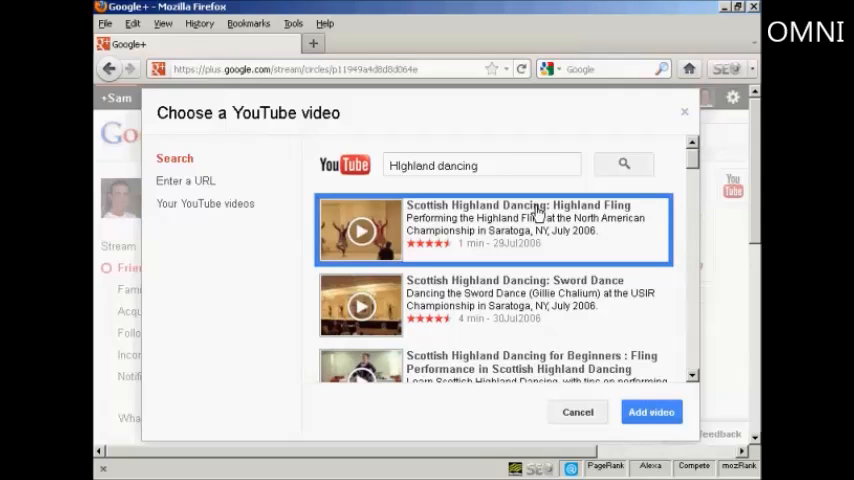
pyautogui.click(576, 412)
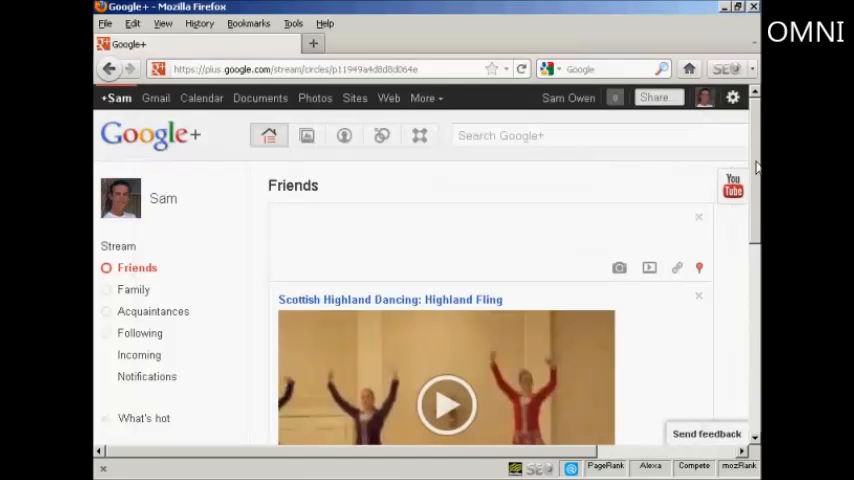
# Share the Highland Fling post with Friends and review the note that Peter will be emailed
pyautogui.scroll(-3)
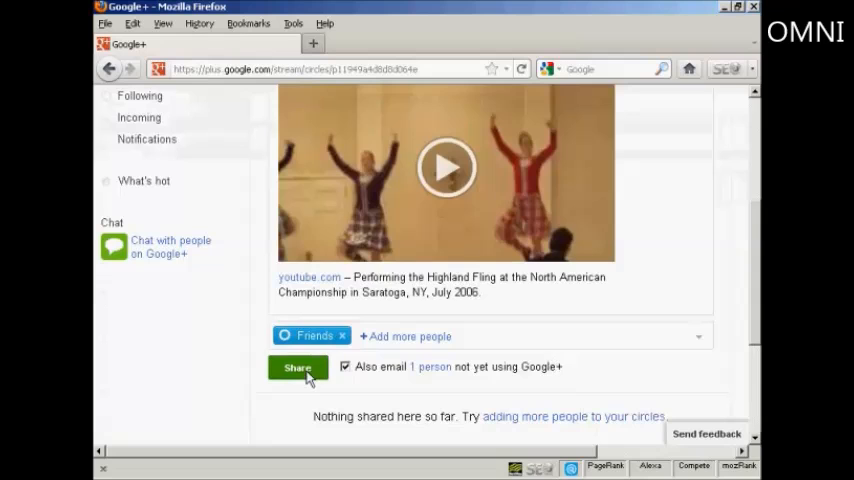
pyautogui.click(298, 368)
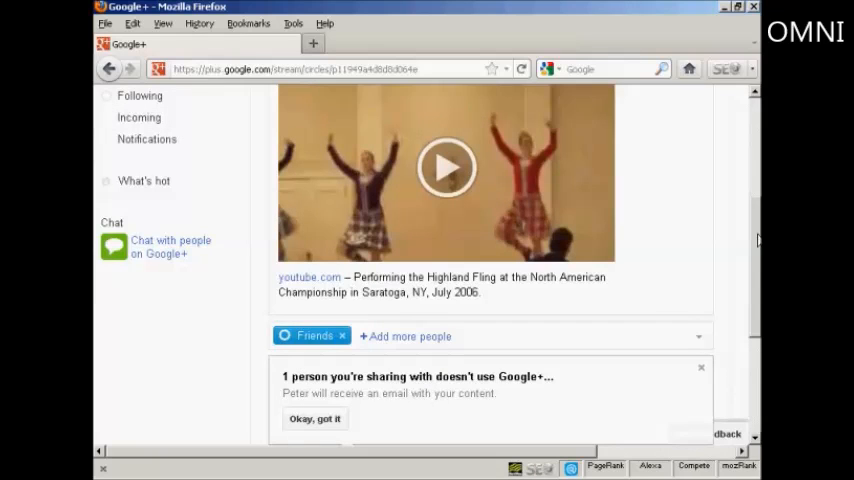
pyautogui.scroll(-3)
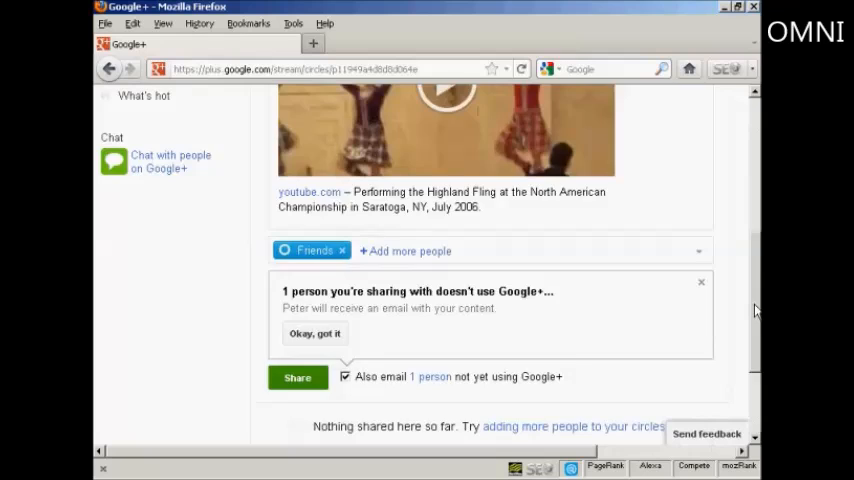
pyautogui.scroll(-3)
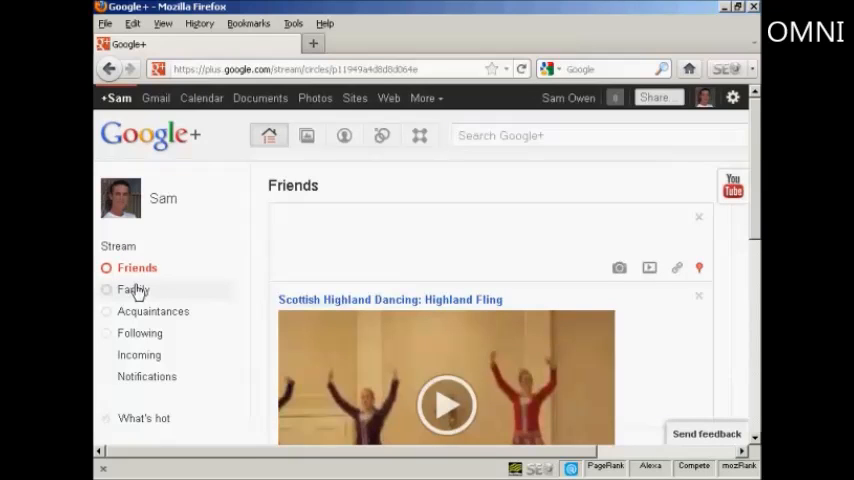
pyautogui.moveTo(140, 332)
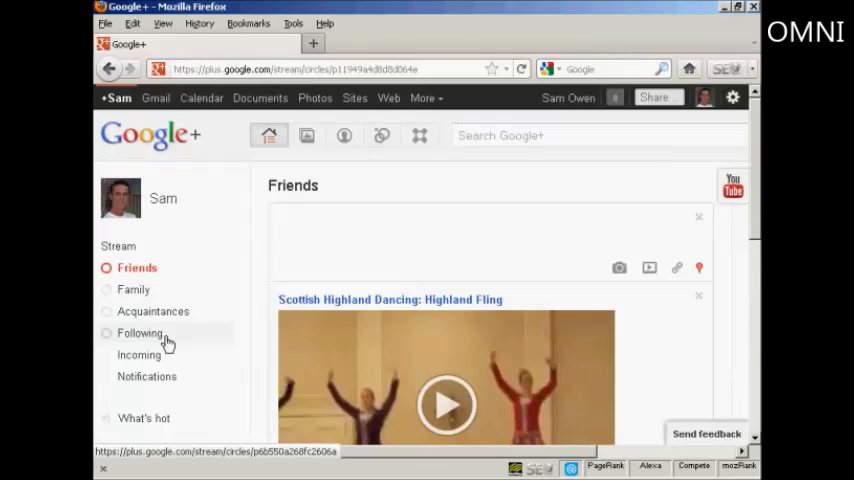
pyautogui.moveTo(160, 344)
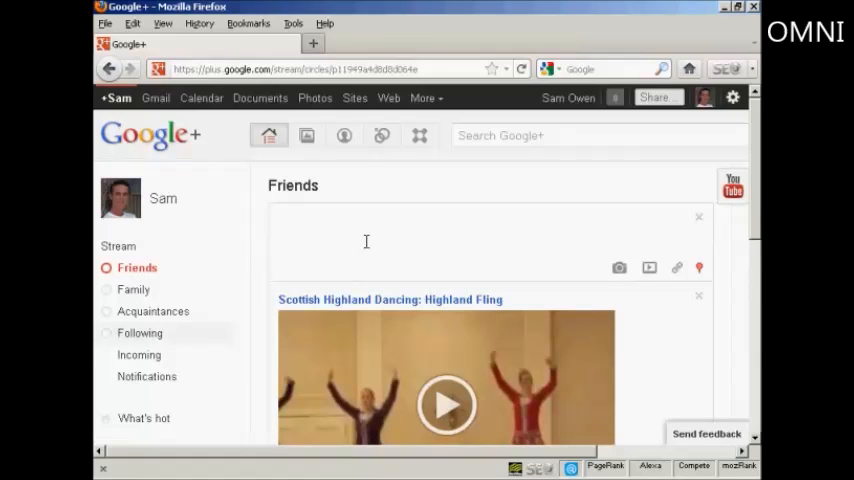
pyautogui.moveTo(420, 136)
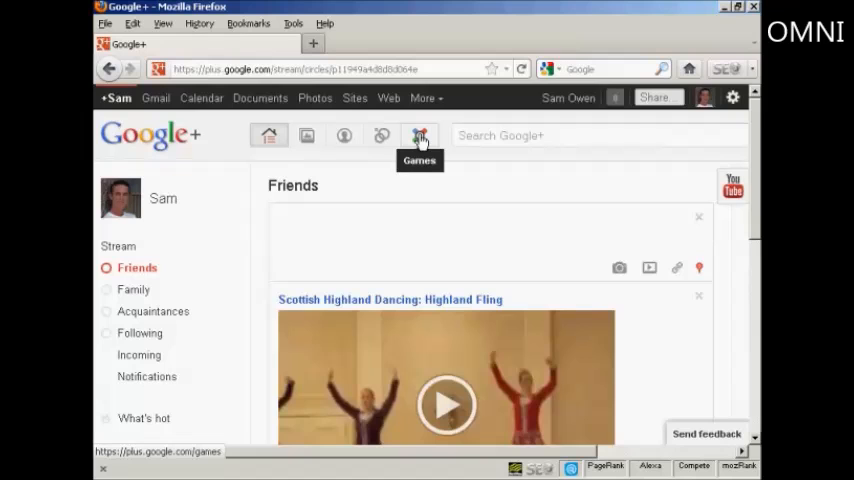
# Visit the Games page and scroll through featured games like Dragons of Atlantis and Zombie Lane
pyautogui.click(420, 136)
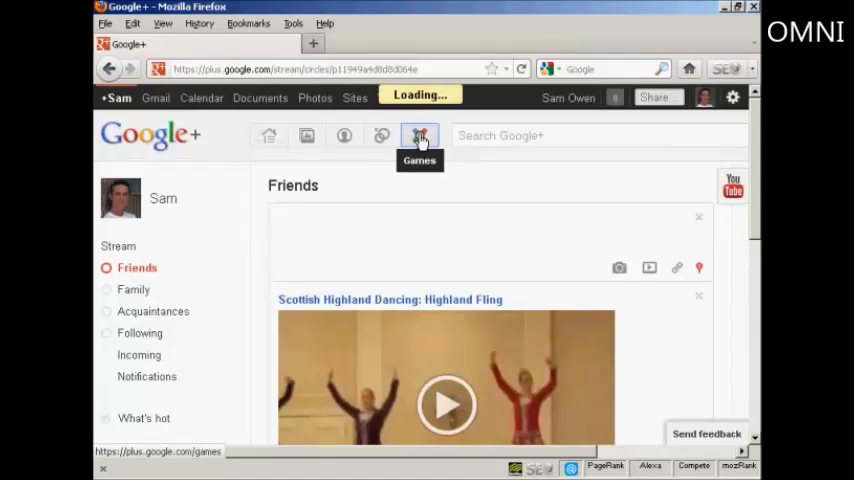
pyautogui.click(420, 136)
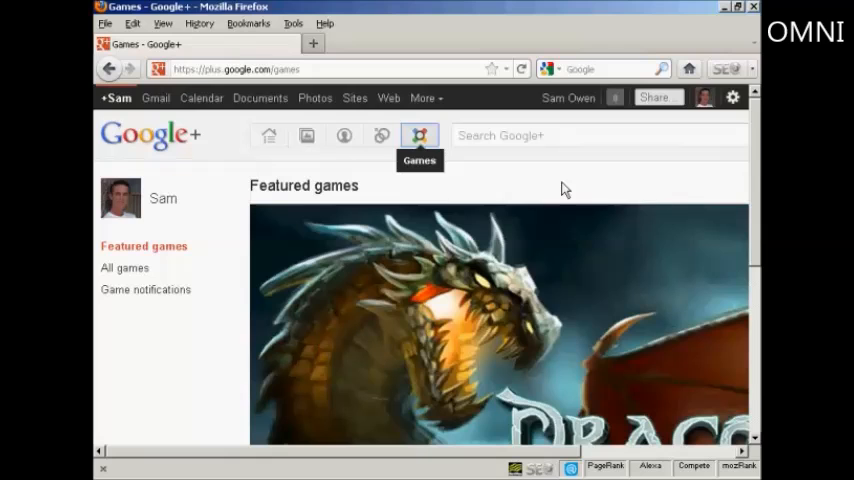
pyautogui.scroll(-3)
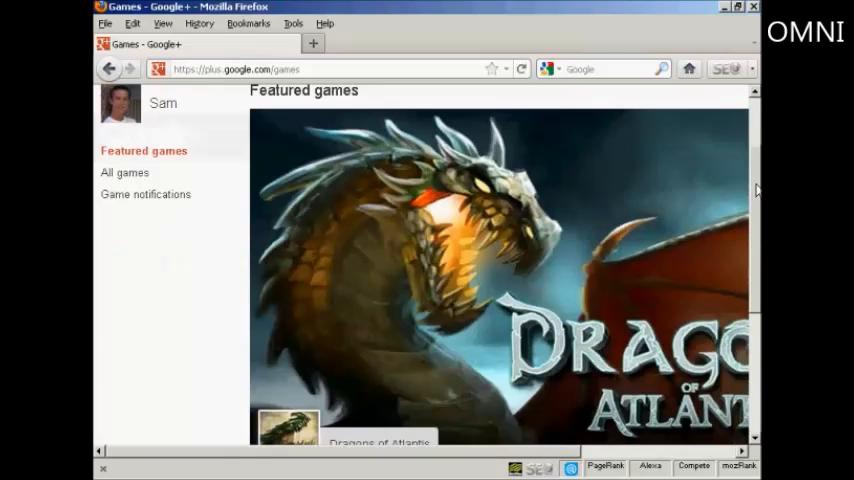
pyautogui.scroll(-3)
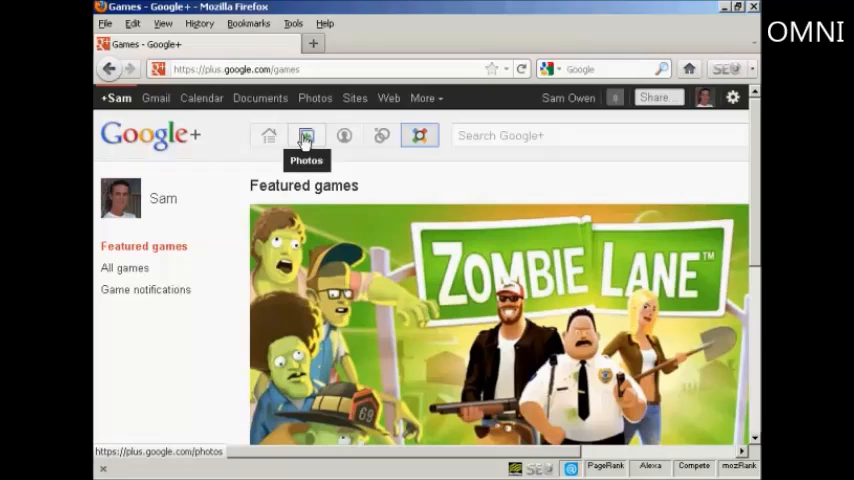
# View the Photos from your circles page, then return to the Stream home page
pyautogui.click(306, 136)
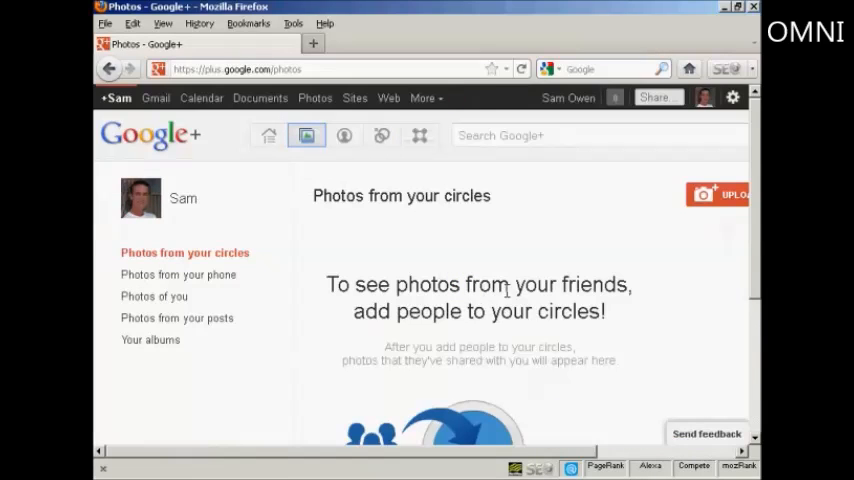
pyautogui.moveTo(612, 276)
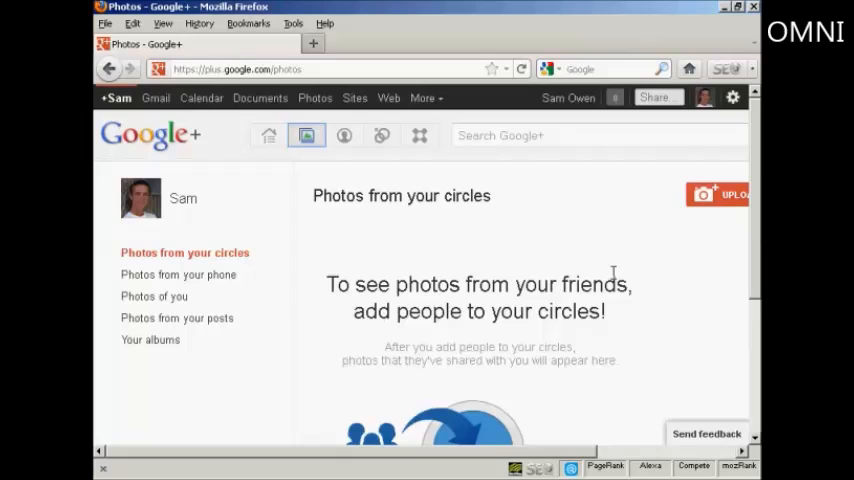
pyautogui.scroll(-3)
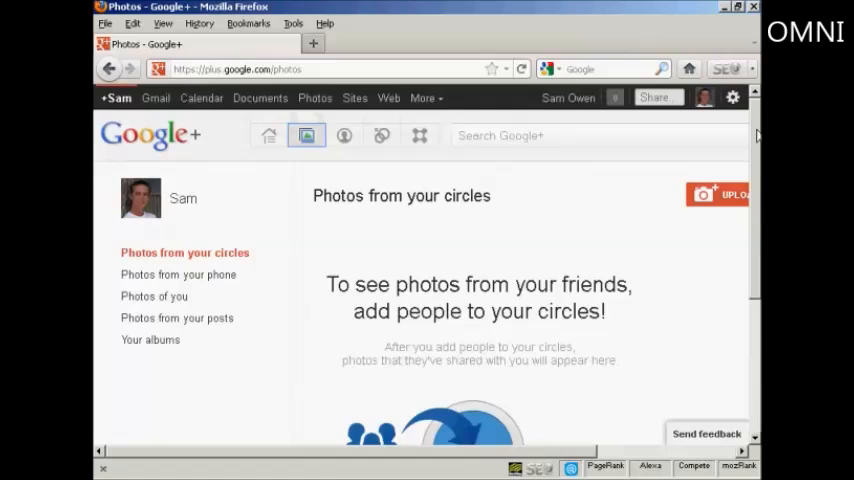
pyautogui.moveTo(150, 138)
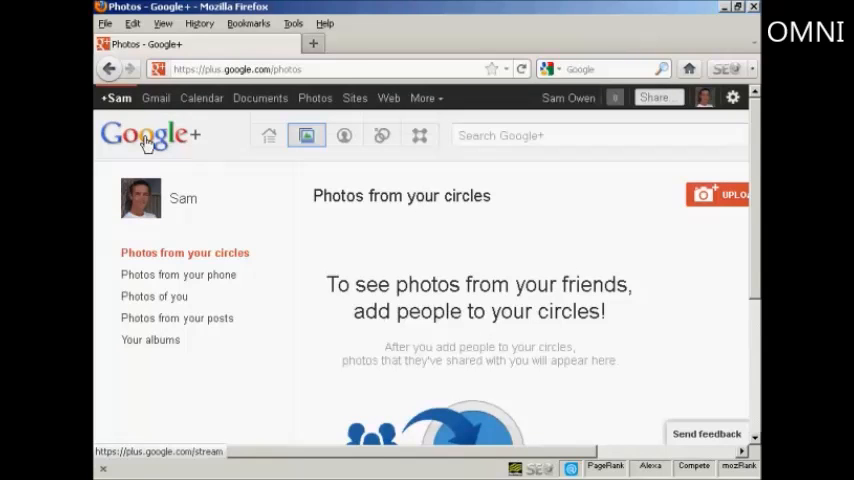
pyautogui.click(268, 136)
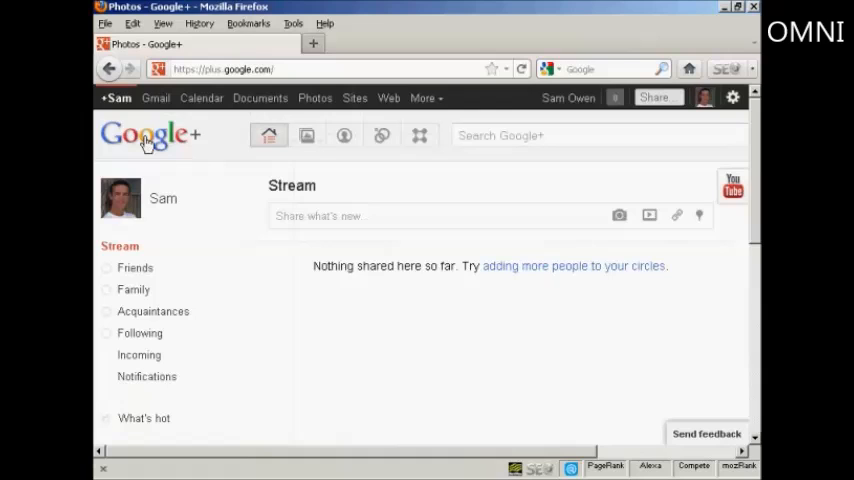
pyautogui.click(268, 136)
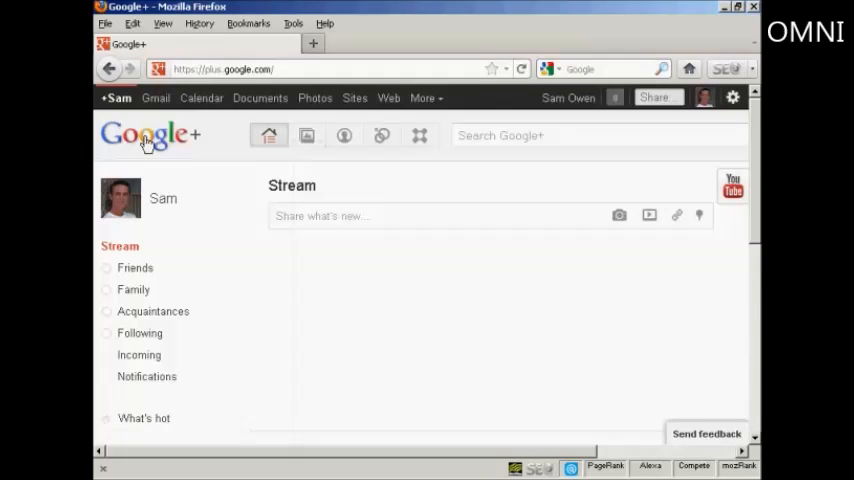